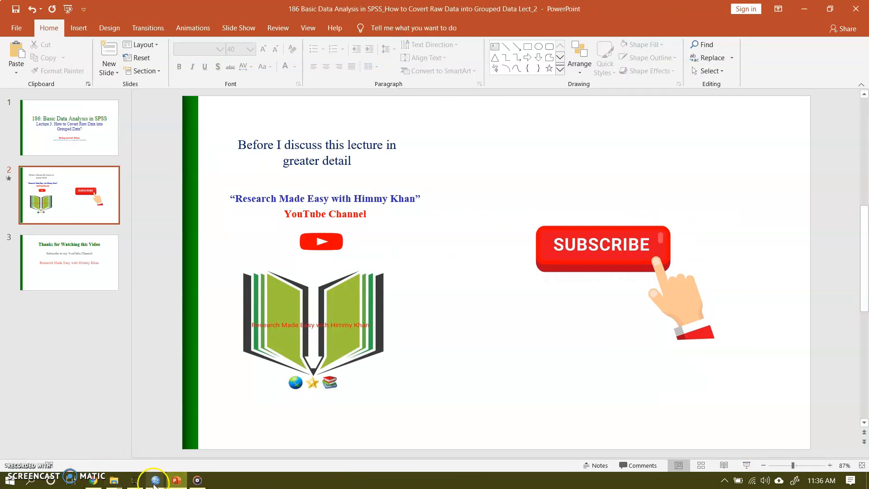
Step: Switch from the PowerPoint slides to the SPSS household survey data file
left_click(155, 480)
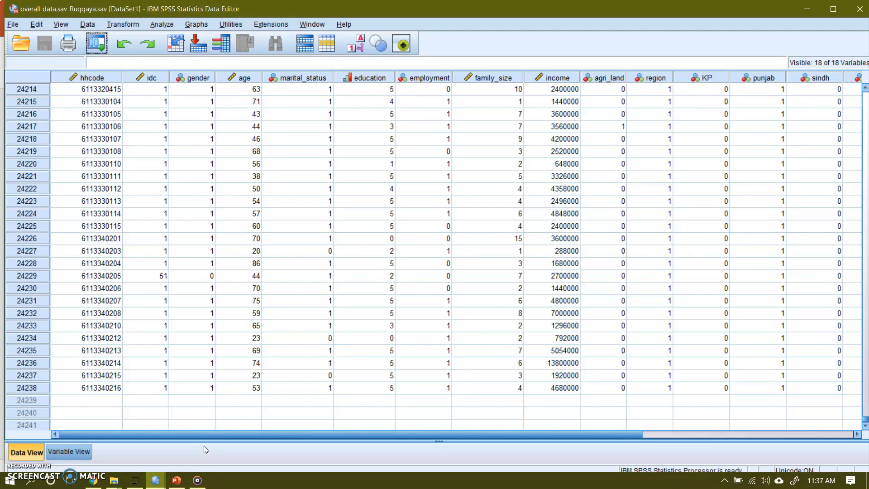
mouse_move(859, 395)
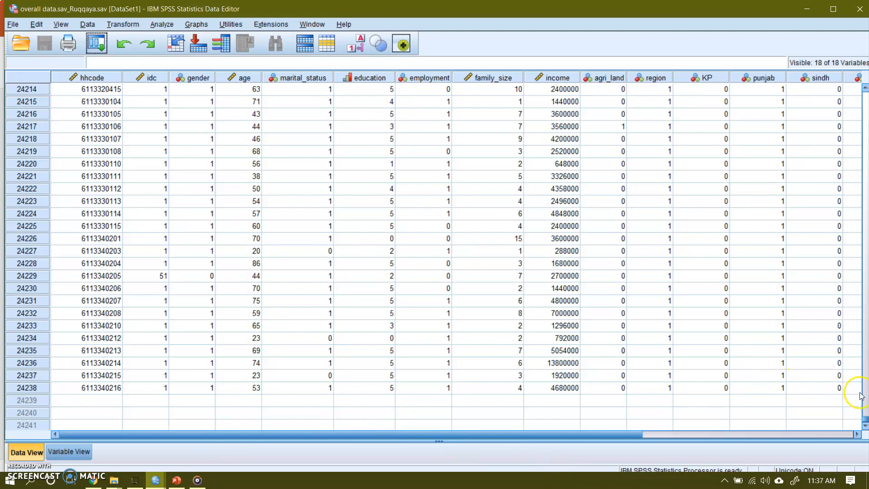
scroll("up", 3)
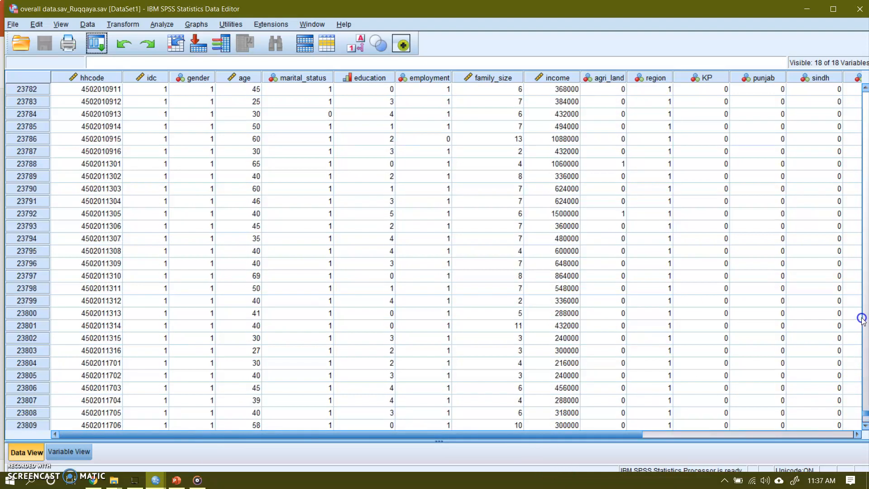
scroll("up", 3)
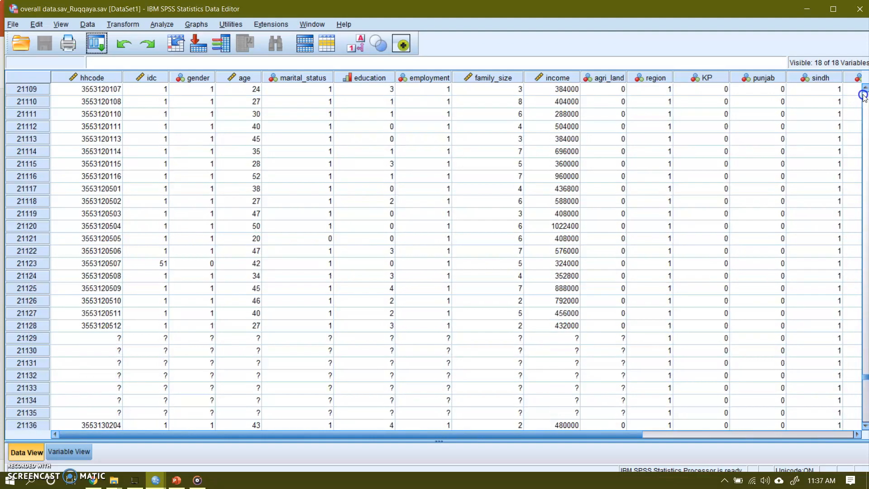
scroll("up", 3)
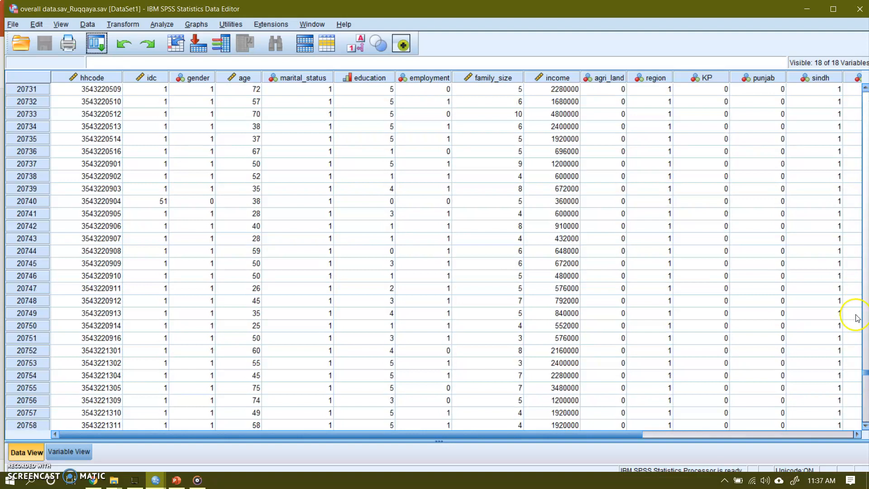
scroll("up", 3)
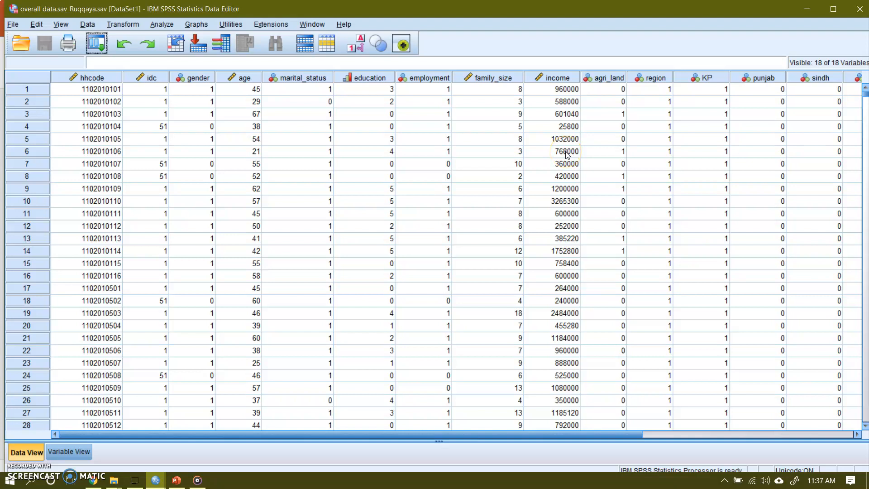
mouse_move(403, 153)
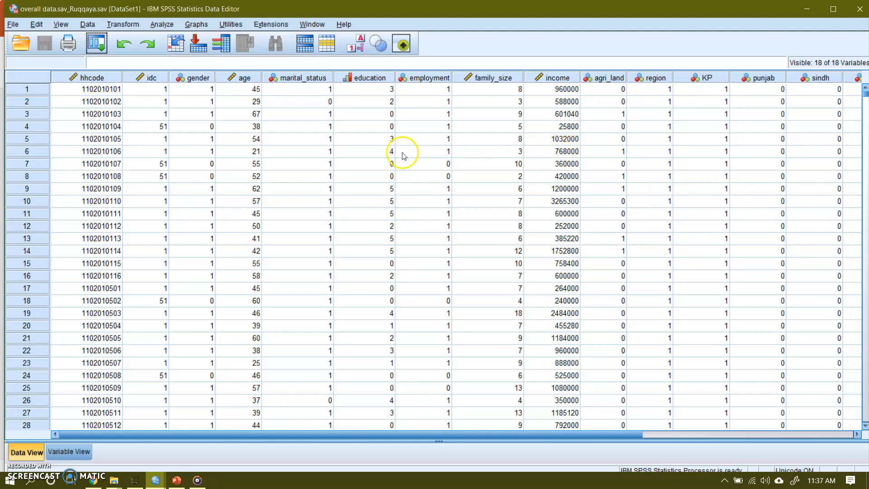
mouse_move(258, 163)
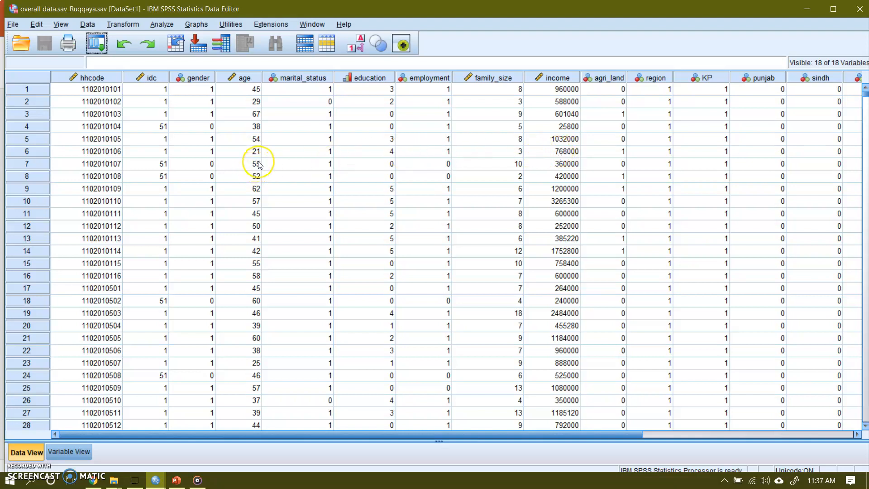
mouse_move(245, 86)
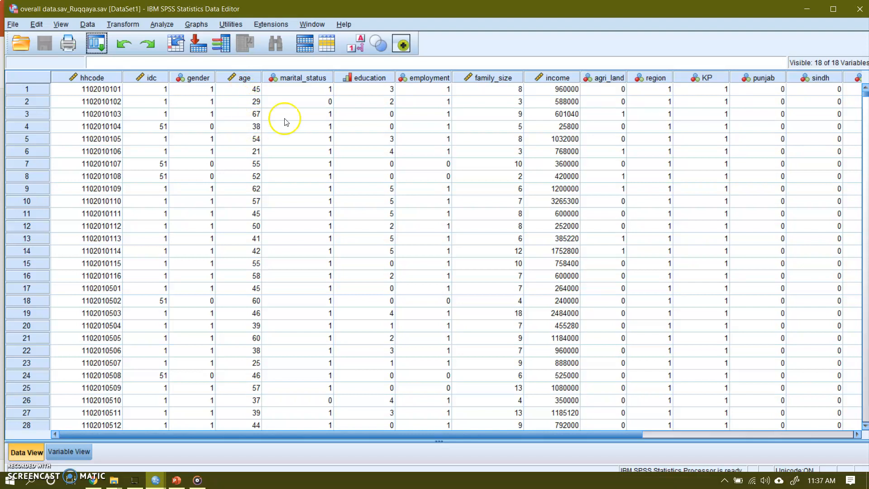
mouse_move(565, 114)
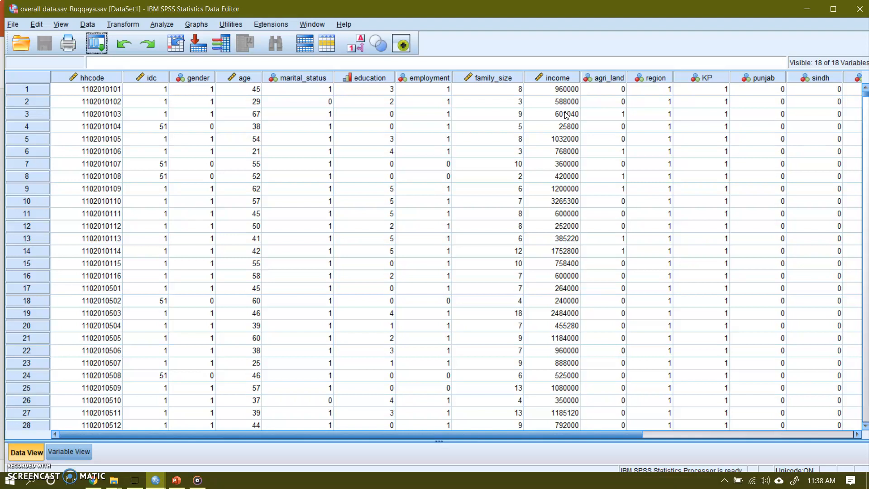
mouse_move(274, 170)
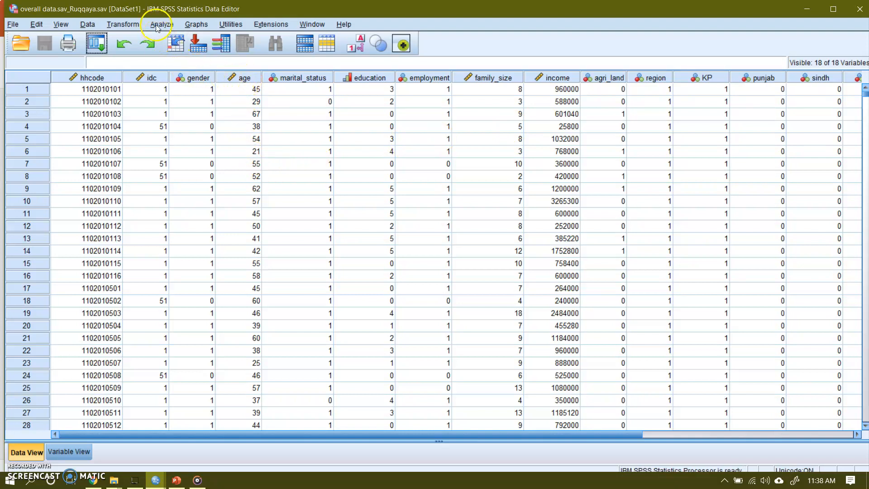
Step: Run Frequencies on 'Age of Household Head' to get its statistics and frequency table
left_click(162, 24)
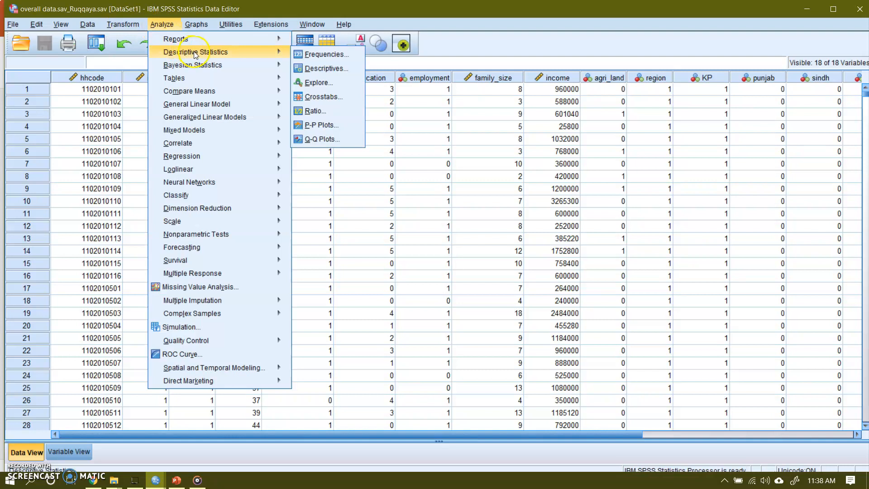
mouse_move(324, 54)
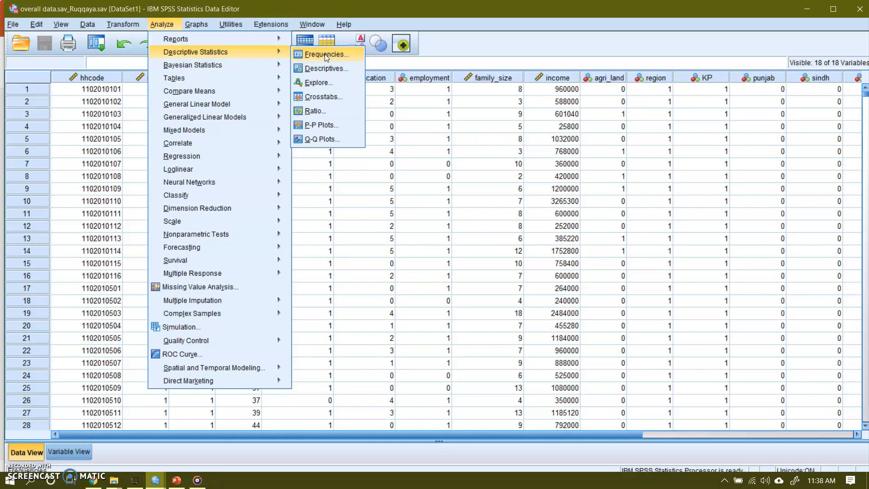
left_click(326, 54)
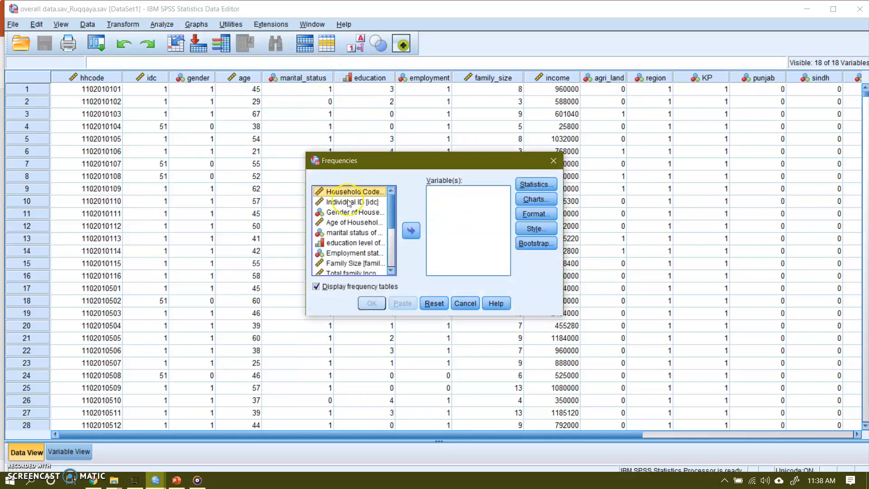
mouse_move(355, 222)
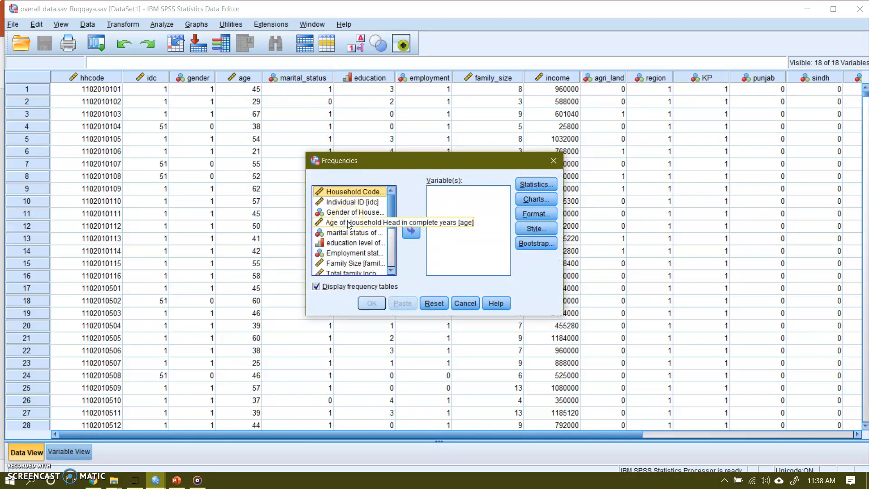
left_click(410, 231)
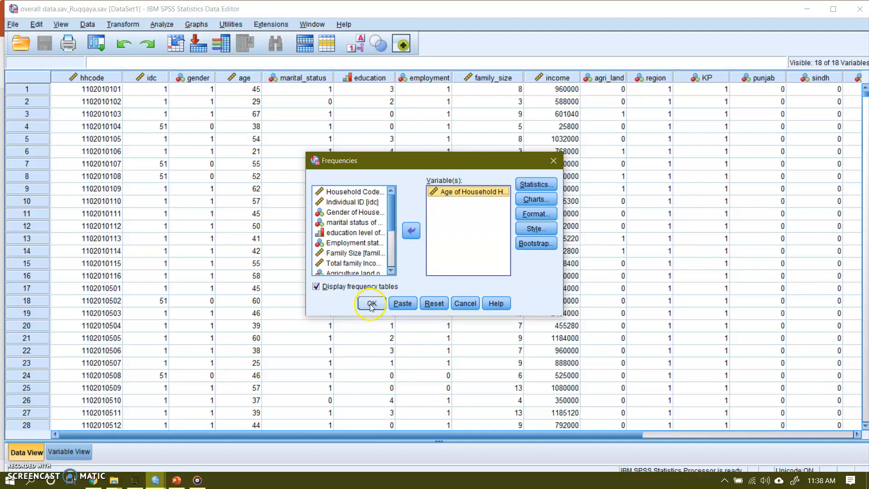
left_click(370, 304)
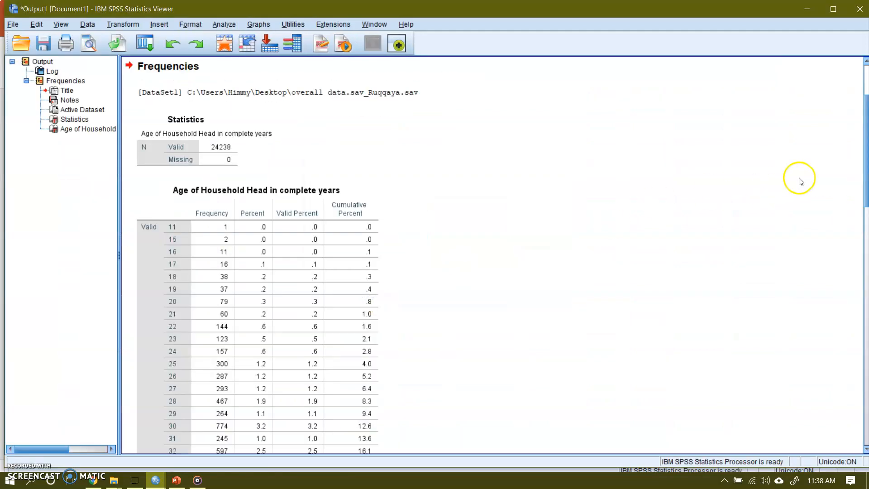
scroll("down", 3)
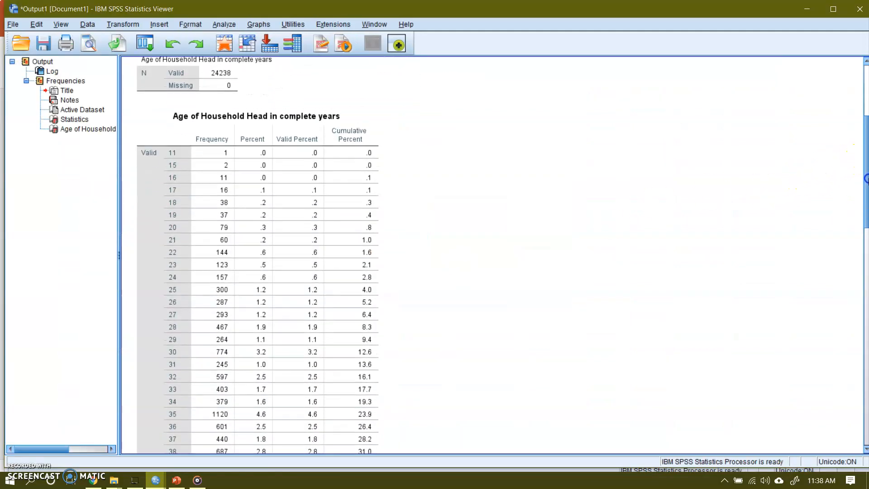
scroll("down", 3)
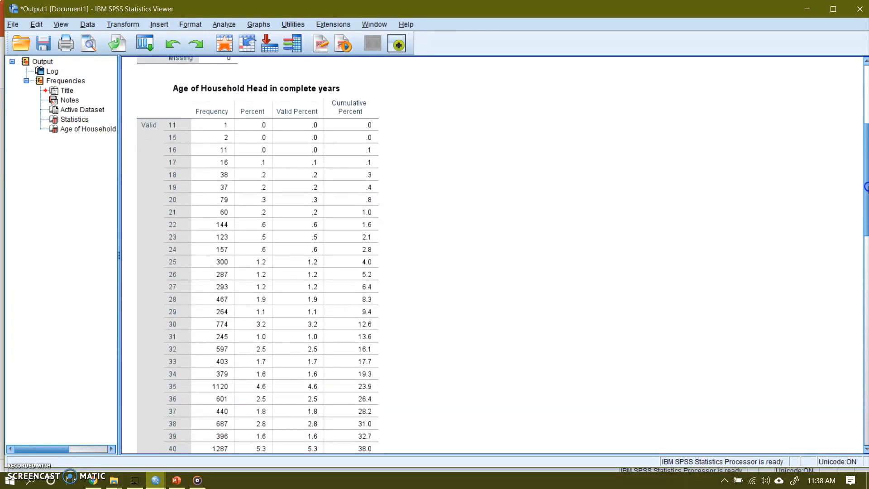
scroll("down", 3)
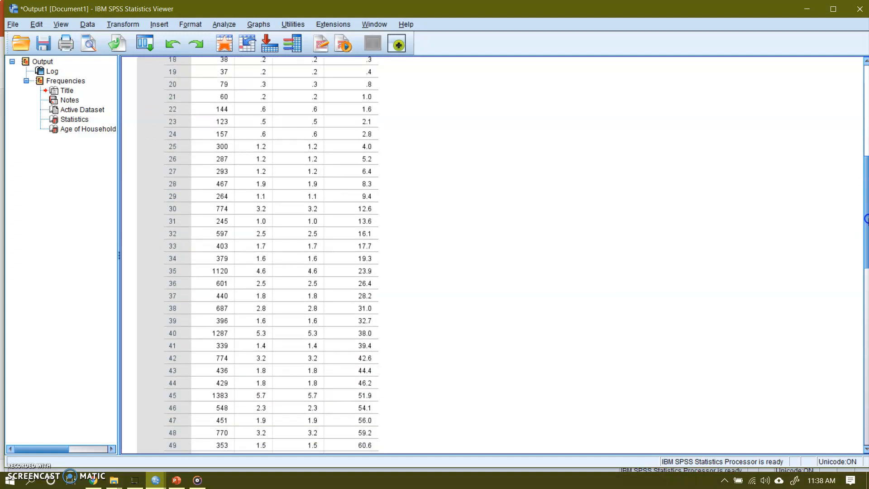
scroll("down", 3)
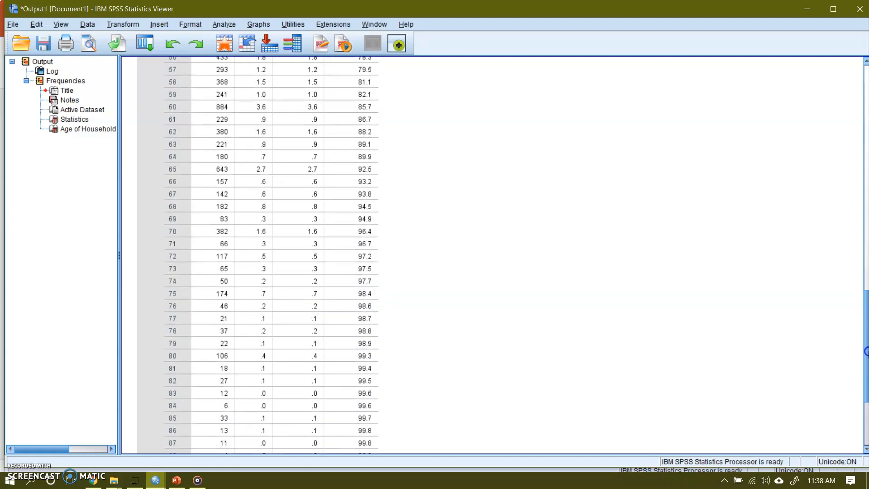
scroll("down", 3)
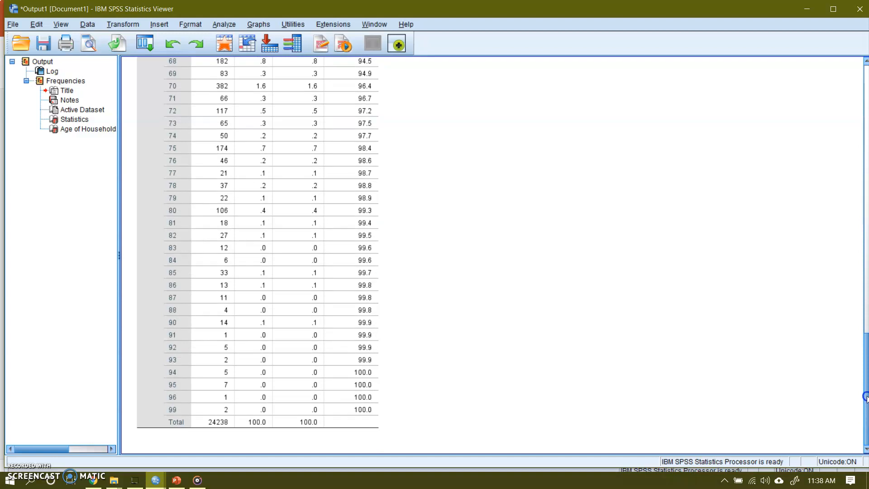
scroll("up", 3)
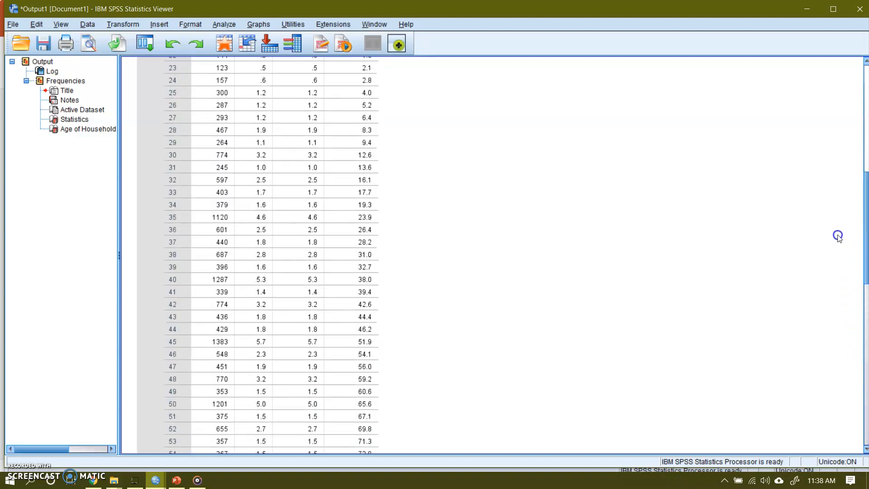
scroll("up", 3)
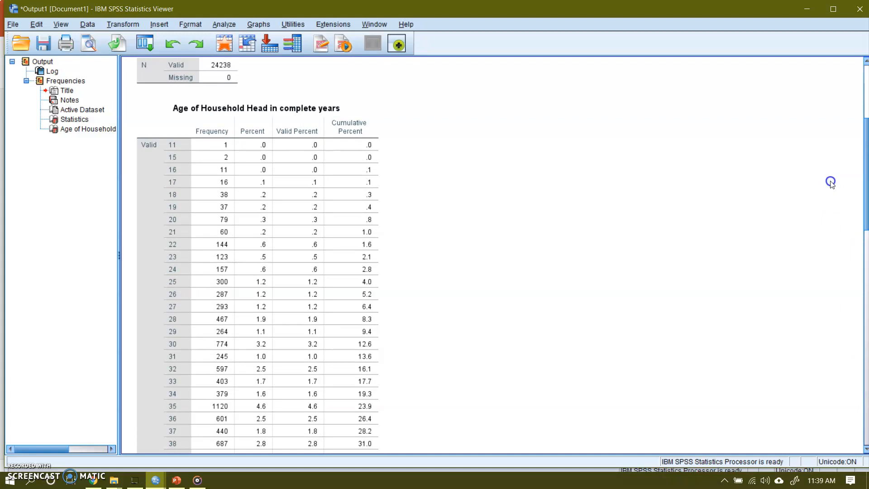
scroll("up", 3)
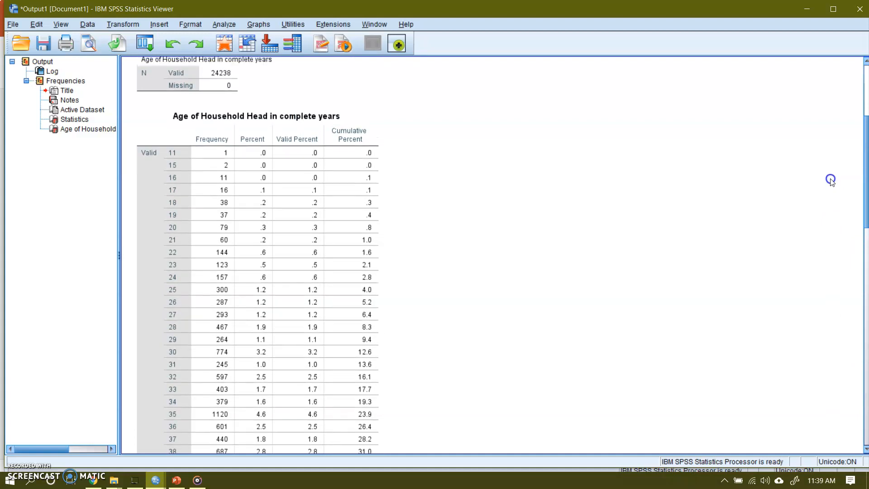
scroll("up", 3)
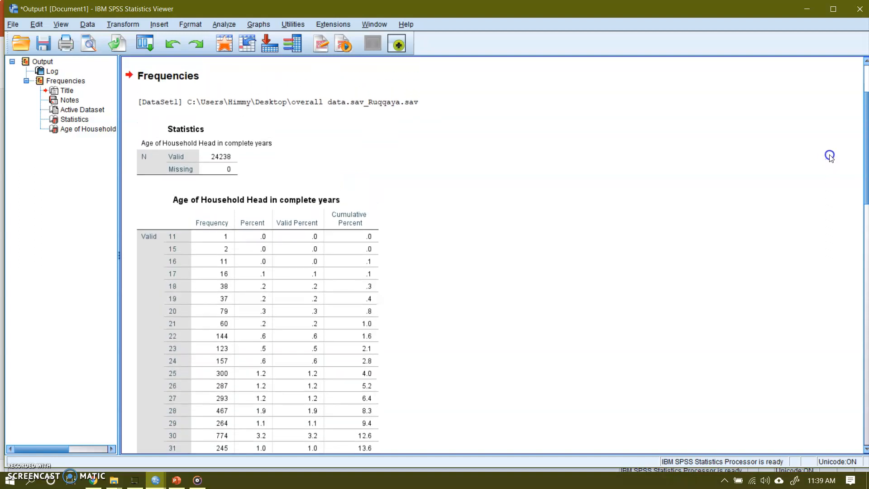
scroll("up", 3)
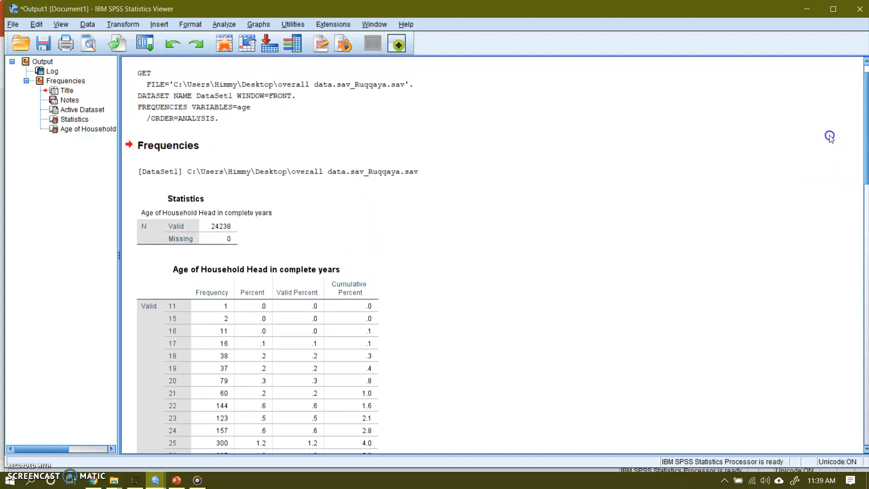
mouse_move(153, 479)
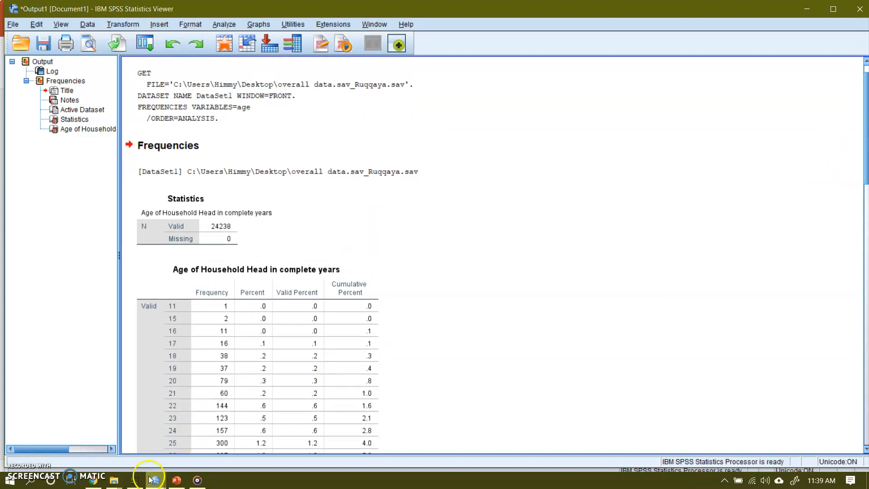
mouse_move(154, 479)
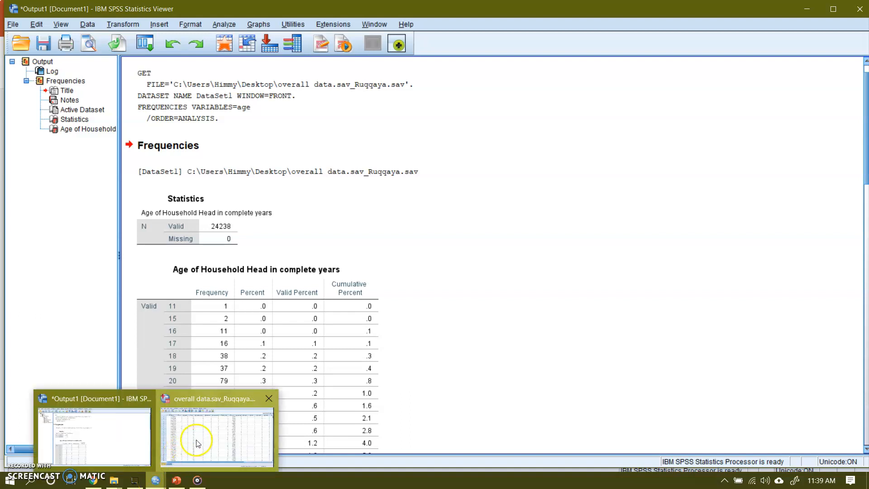
Step: In Recode into Different Variables, map household head age to a new output variable age1
left_click(217, 435)
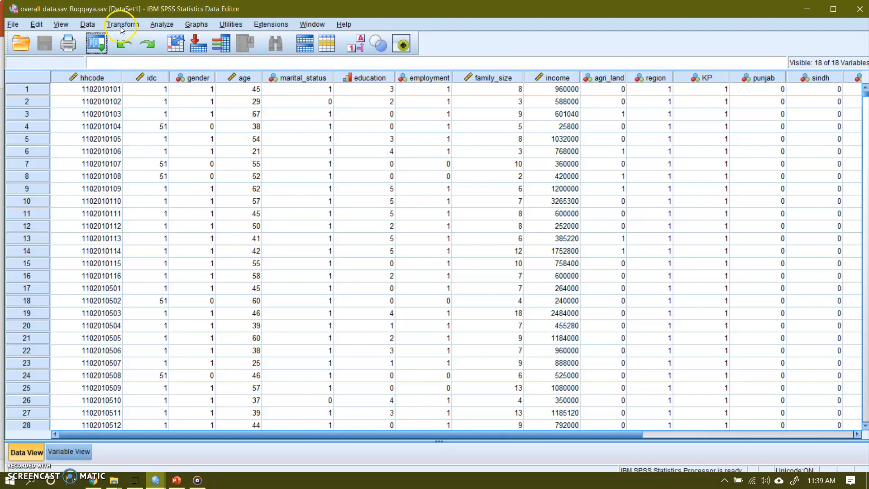
left_click(122, 24)
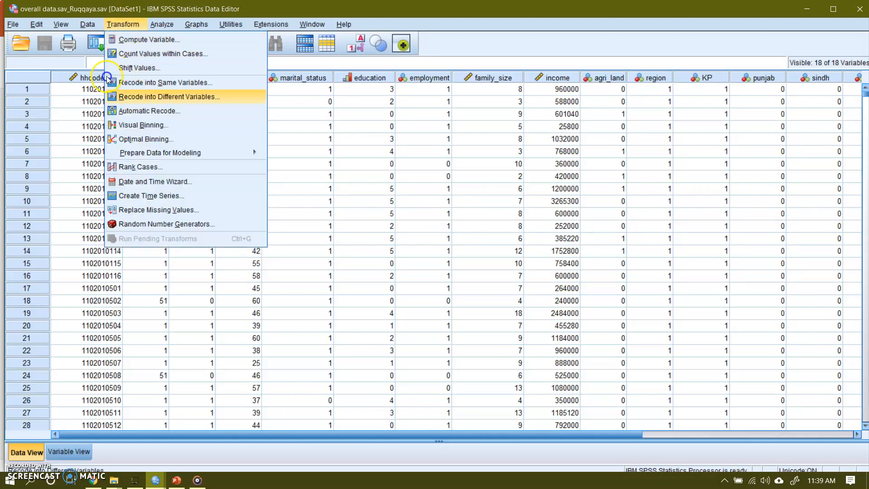
left_click(169, 97)
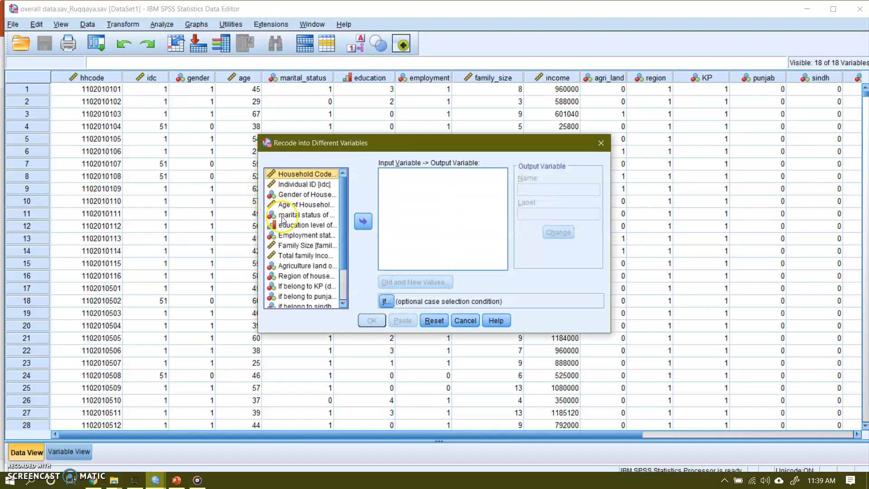
left_click(304, 204)
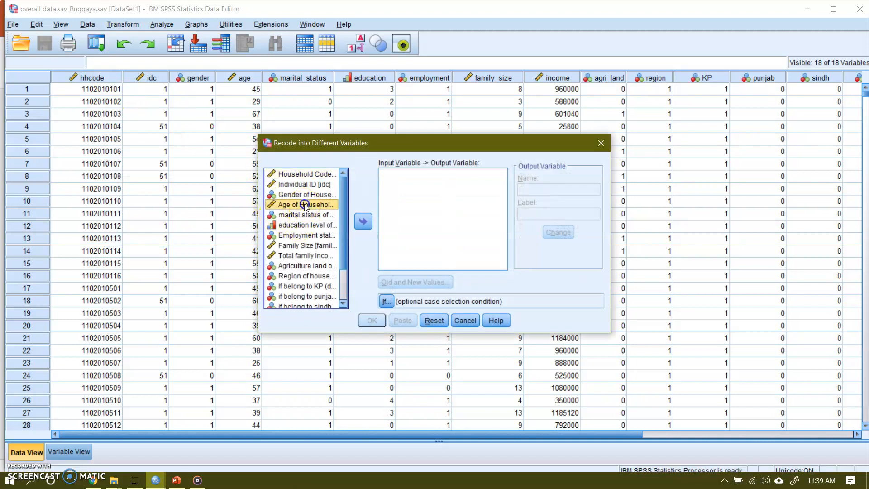
left_click(363, 222)
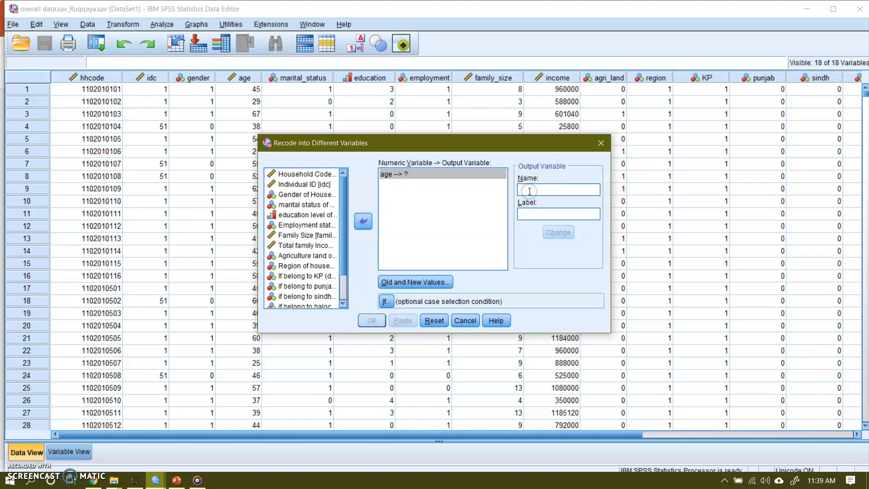
type("age")
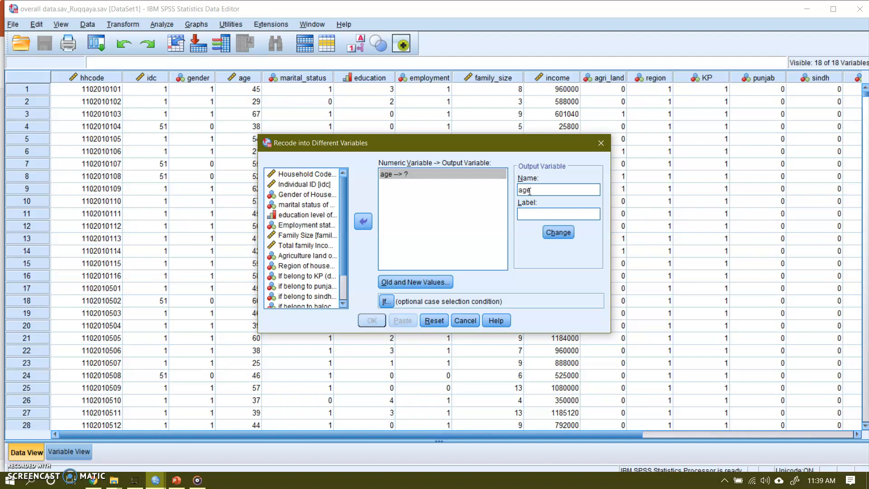
type("1")
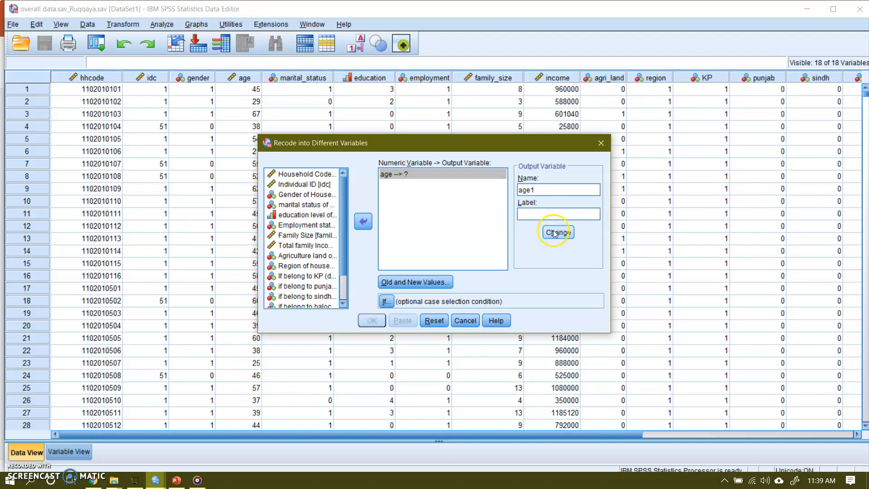
left_click(558, 232)
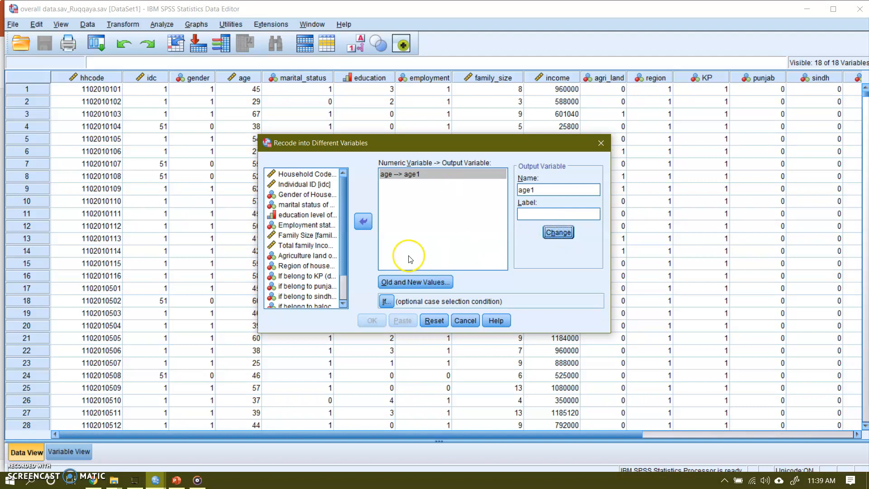
mouse_move(415, 282)
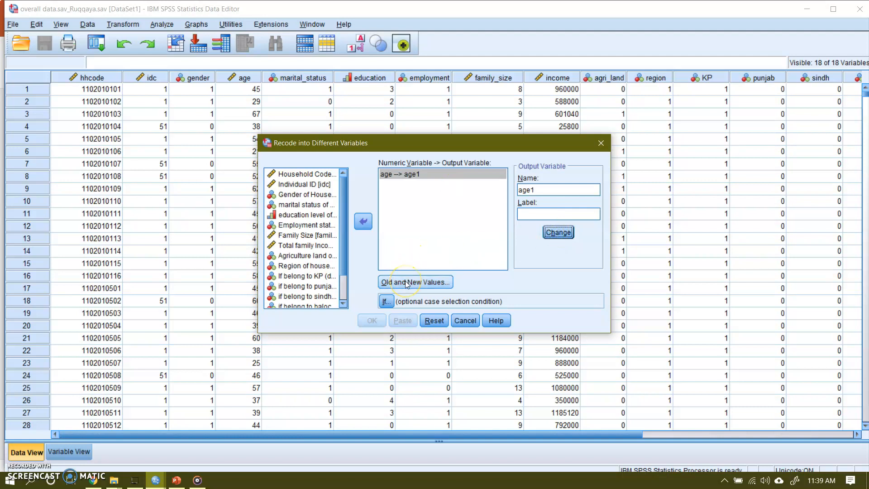
Step: Add the recode rule: lowest through 25 becomes 1
left_click(414, 282)
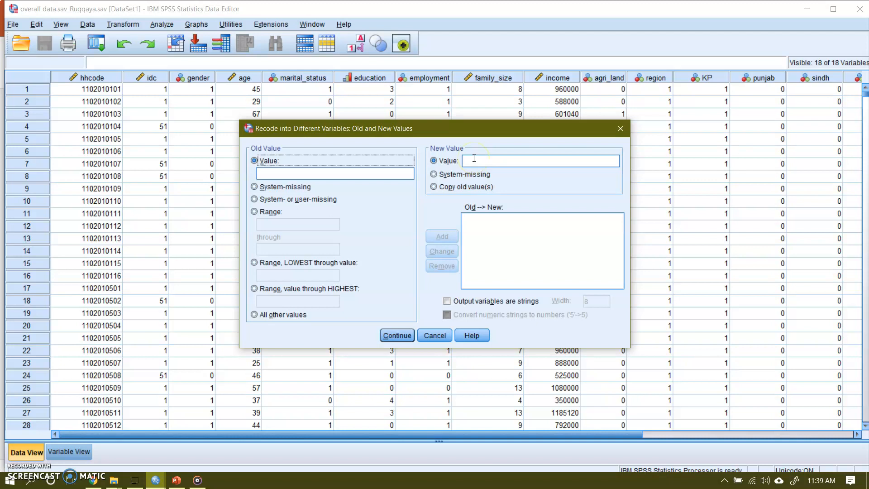
type("1")
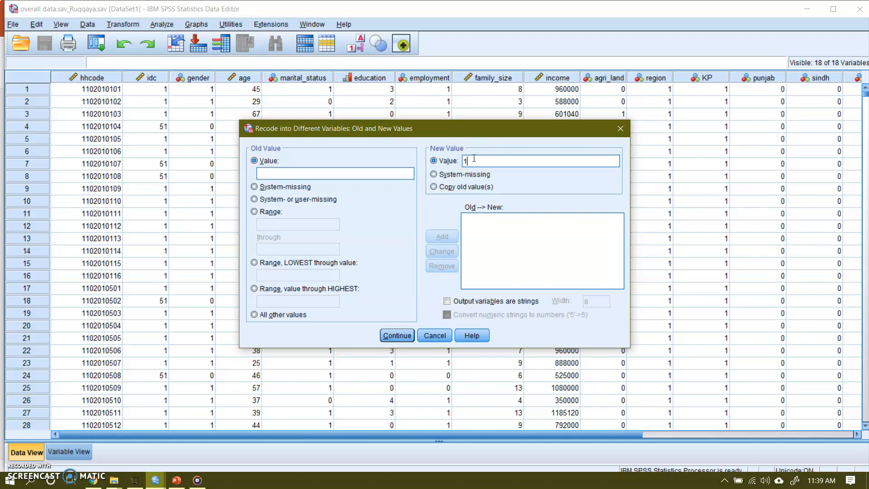
mouse_move(388, 229)
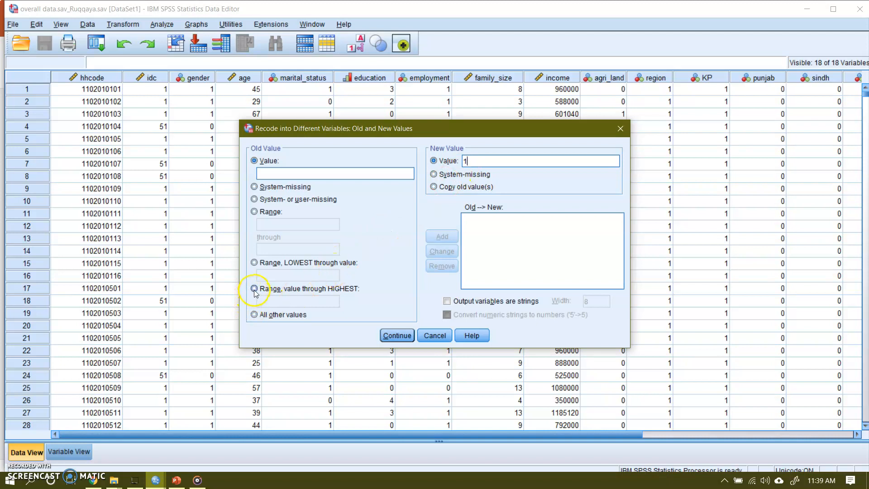
mouse_move(255, 266)
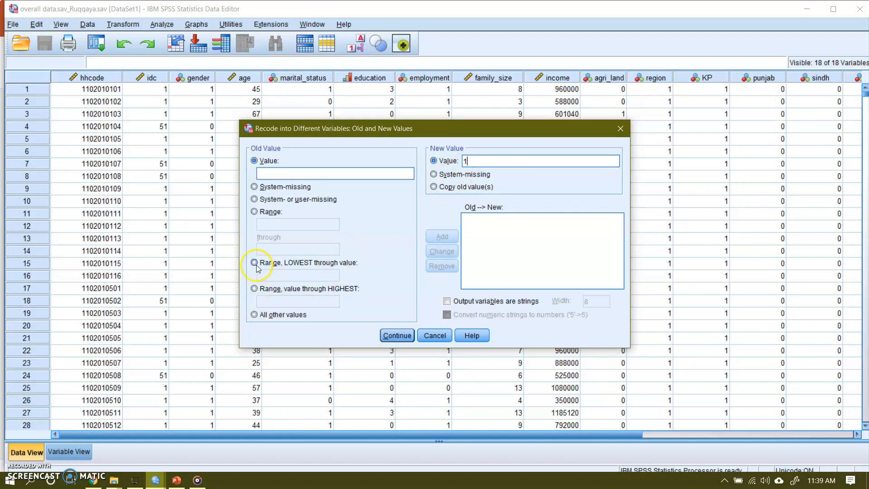
left_click(255, 263)
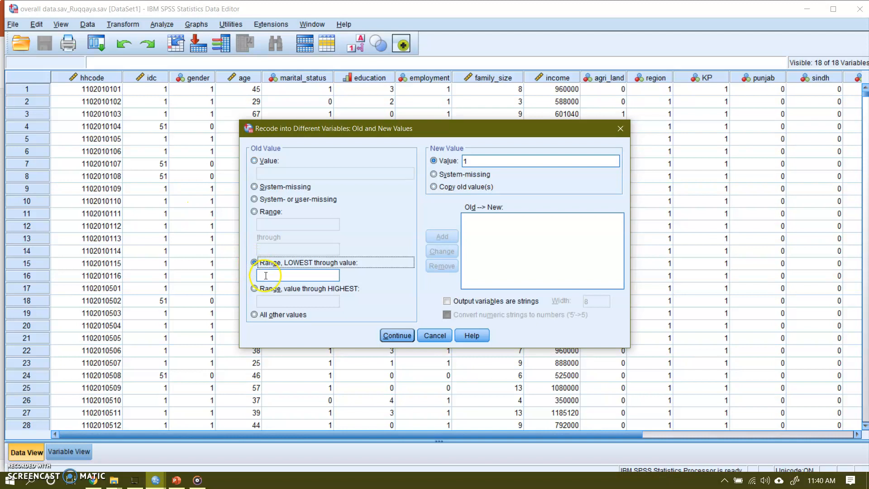
type("25")
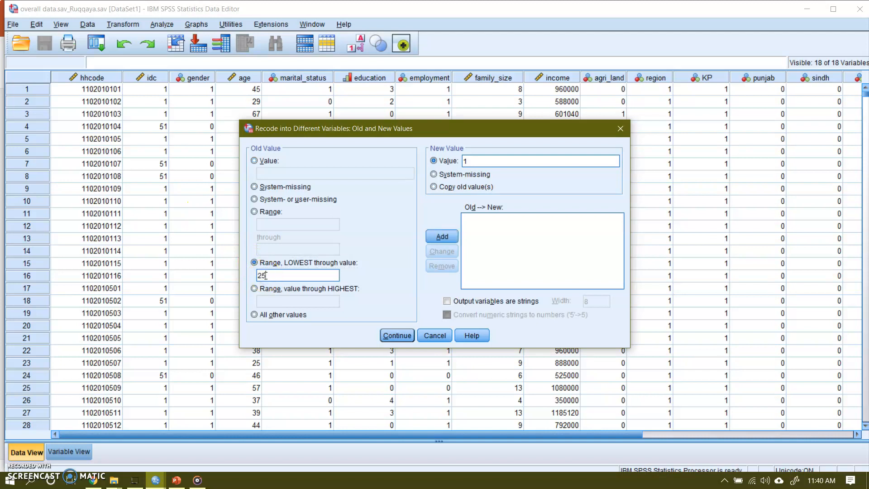
mouse_move(418, 271)
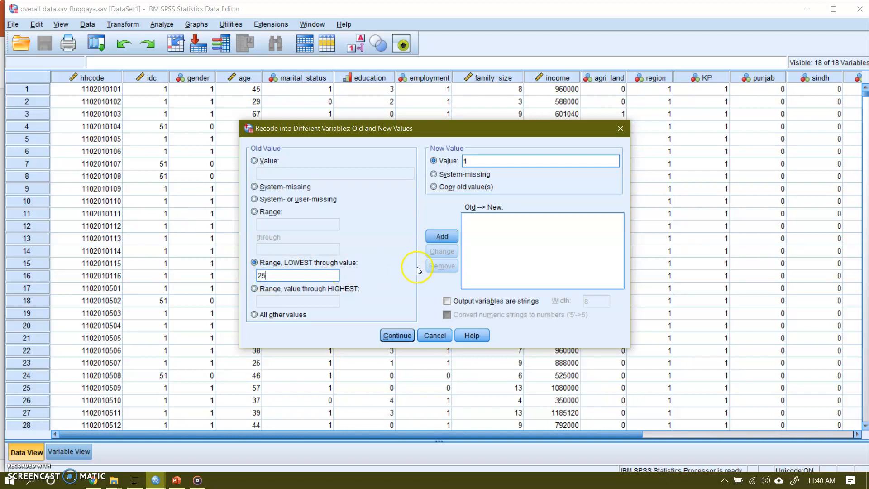
left_click(442, 237)
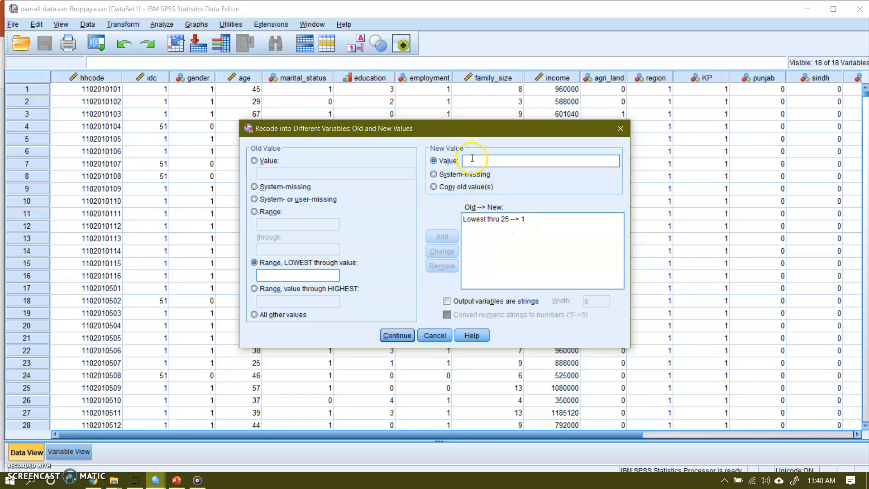
Step: Add the recode rule: ages 25.1 through 35 become 2
type("2")
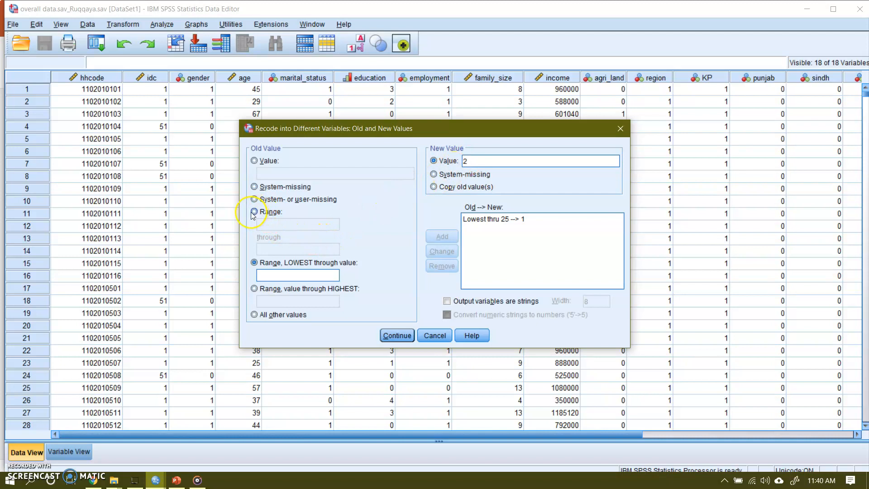
left_click(255, 211)
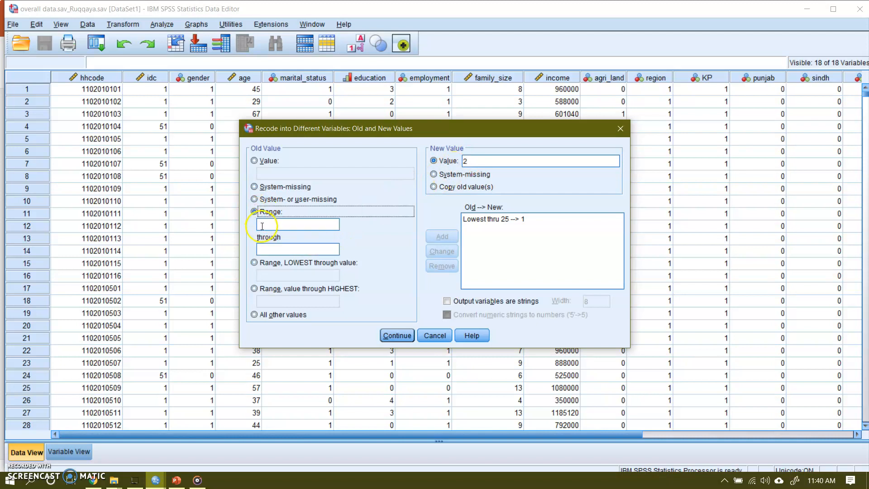
type("25")
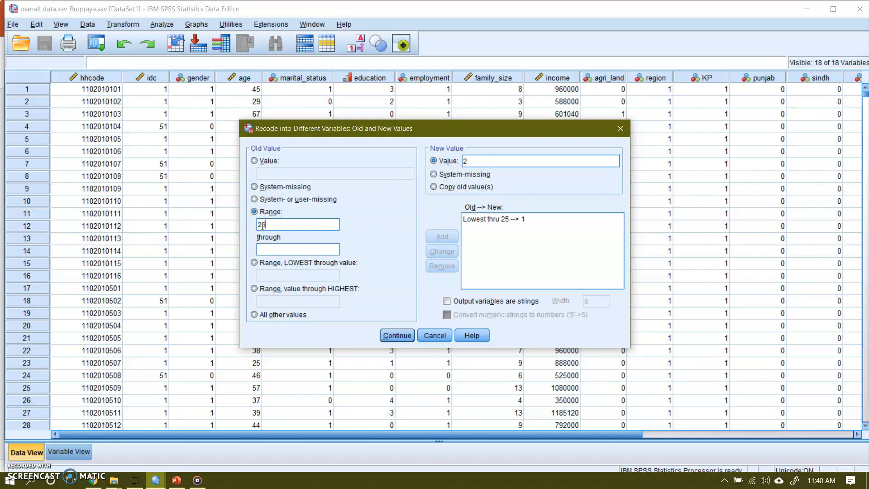
type(".1")
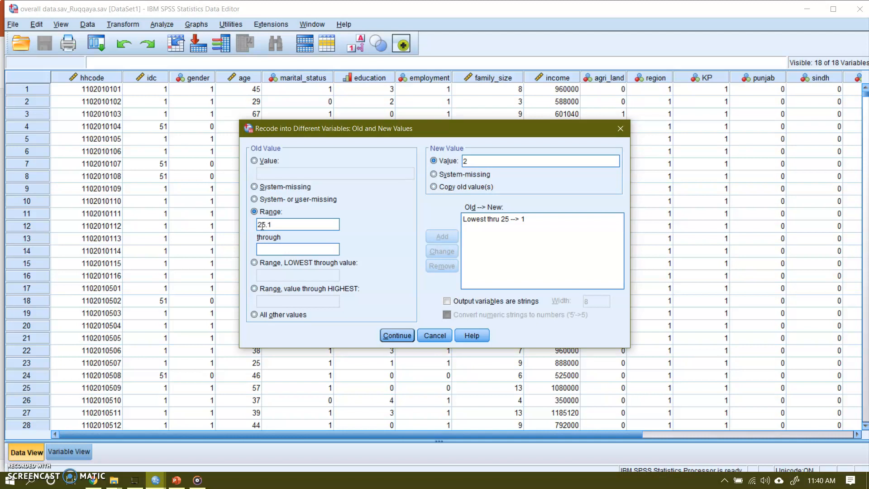
type("4")
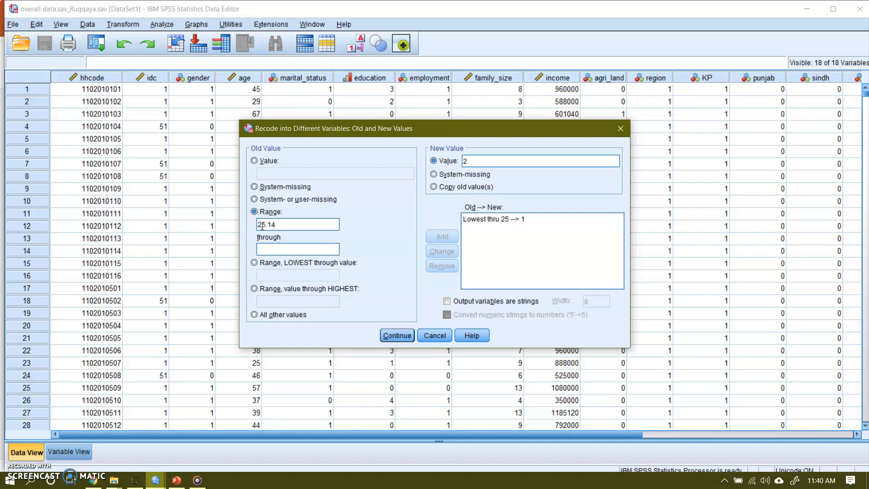
key("Backspace")
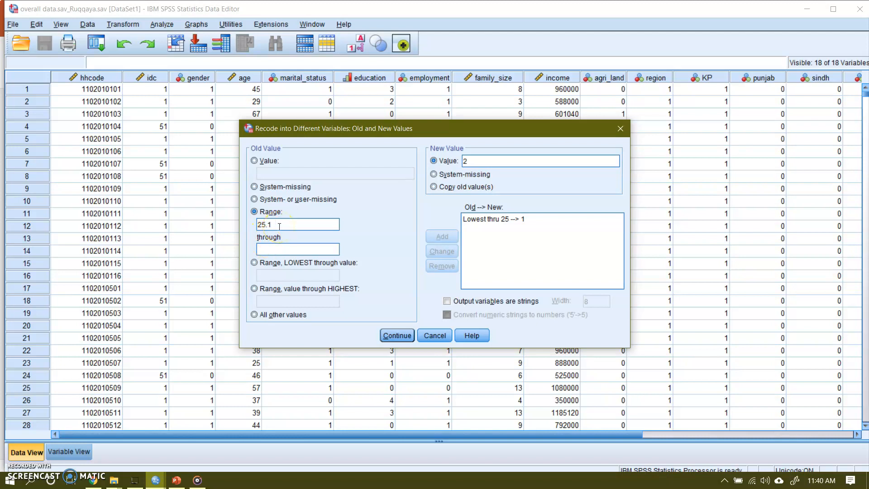
left_click(297, 248)
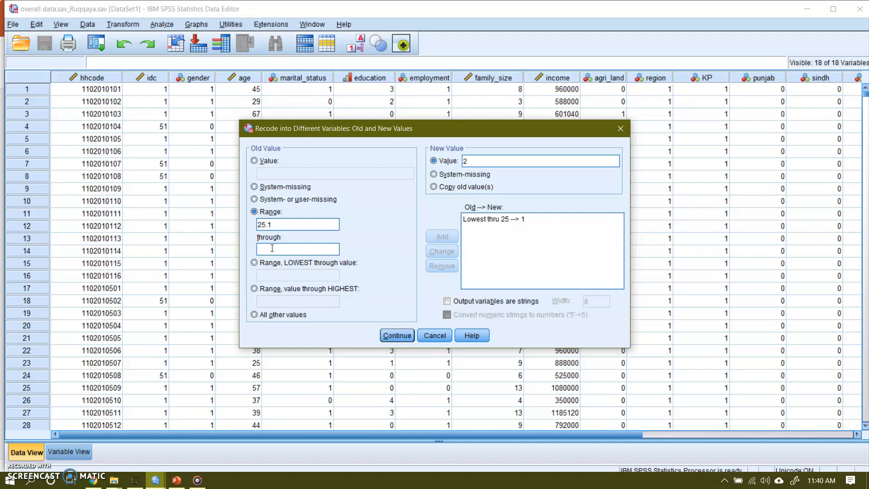
type("35")
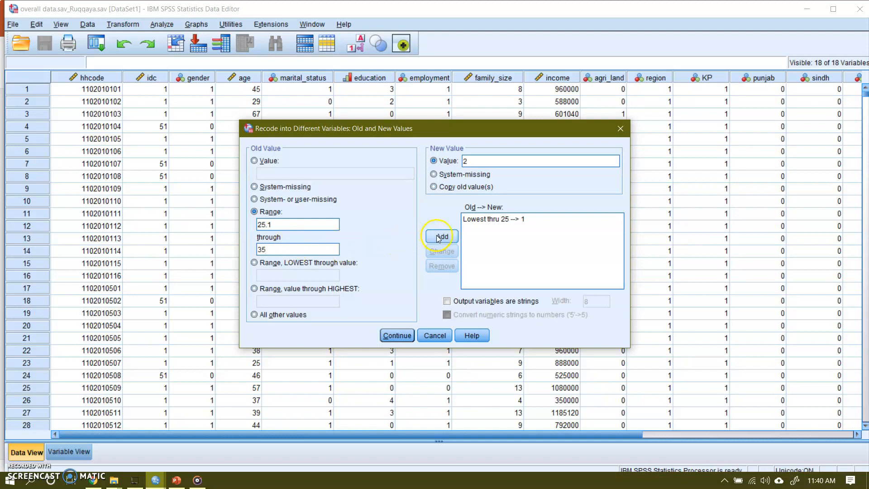
left_click(442, 237)
type("3")
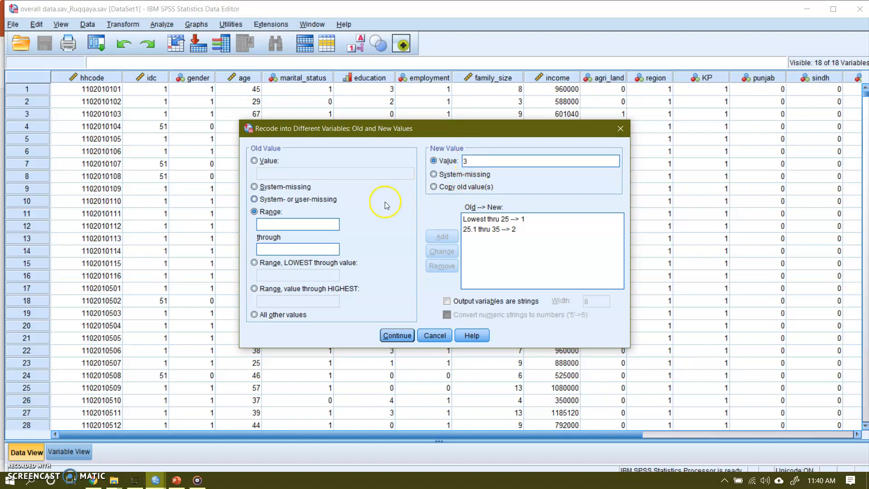
Step: Add the recode rule: ages 35.1 through 60 become 3
left_click(298, 224)
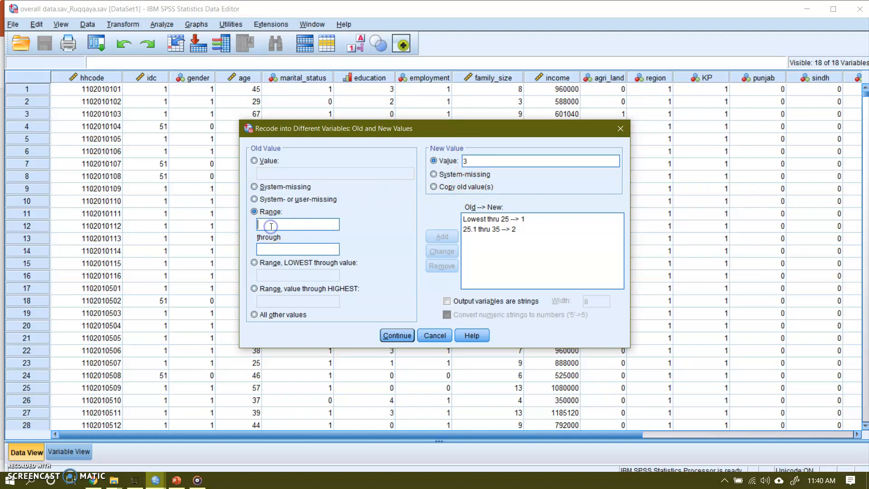
type("35.1")
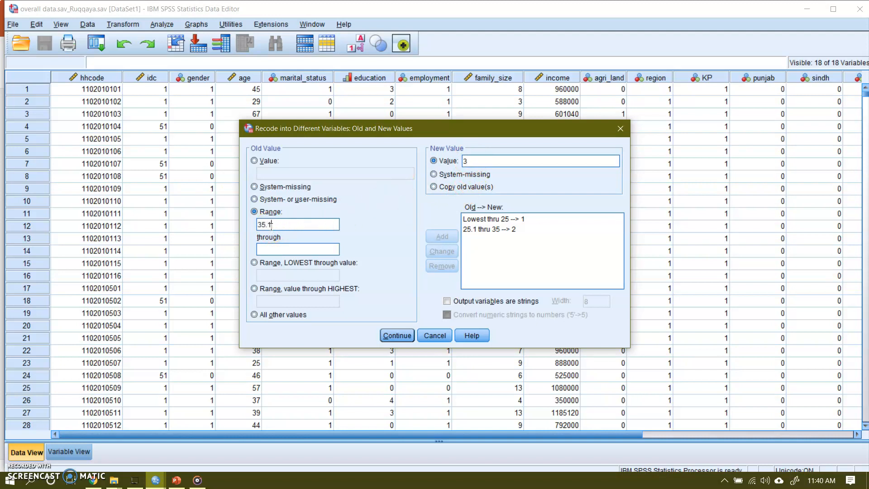
left_click(298, 249)
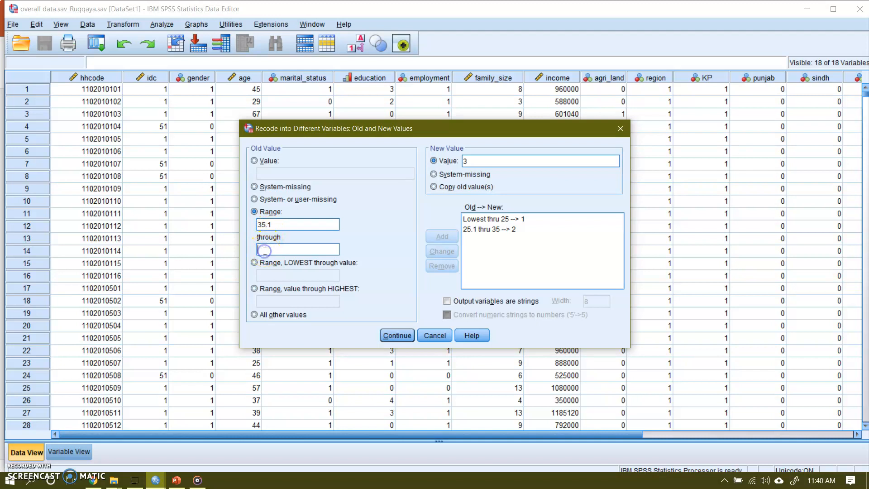
type("60")
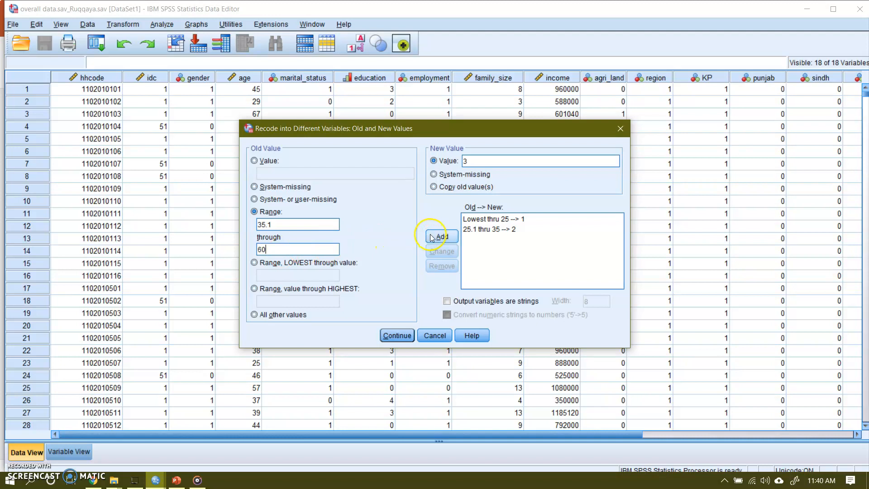
left_click(441, 236)
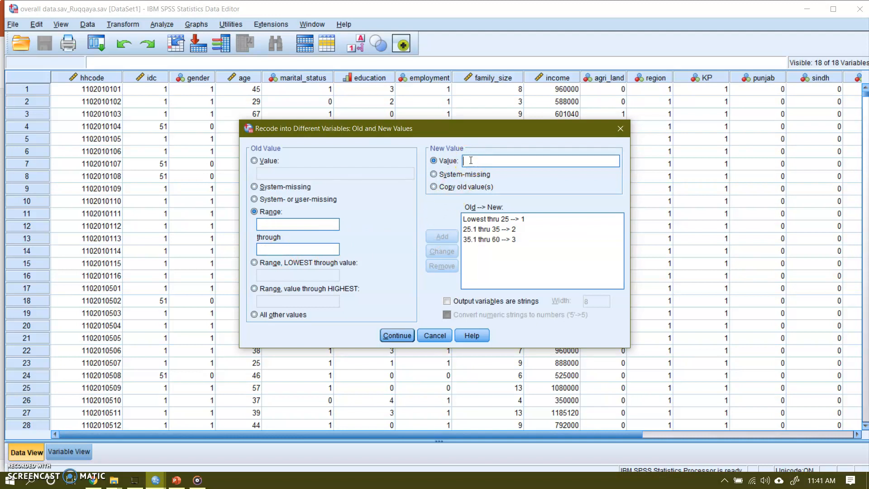
Step: Add the rule 60.1 through highest becomes 4, then run the age1 recode
type("4")
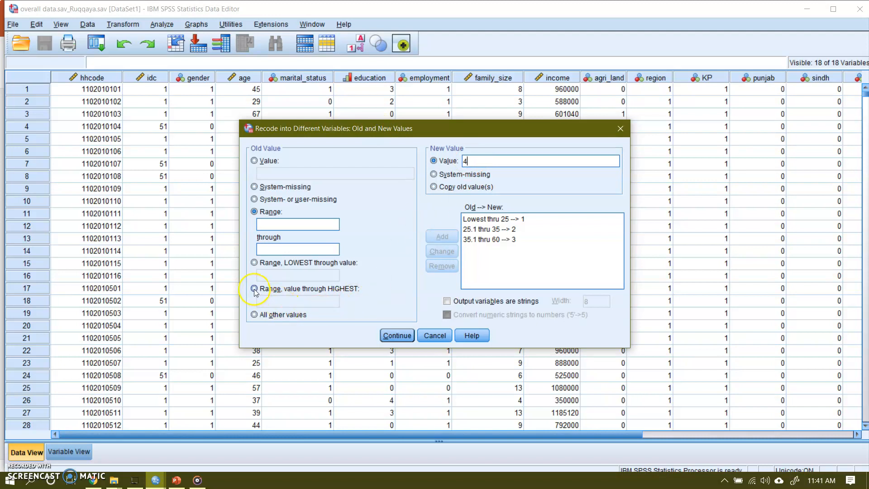
left_click(255, 289)
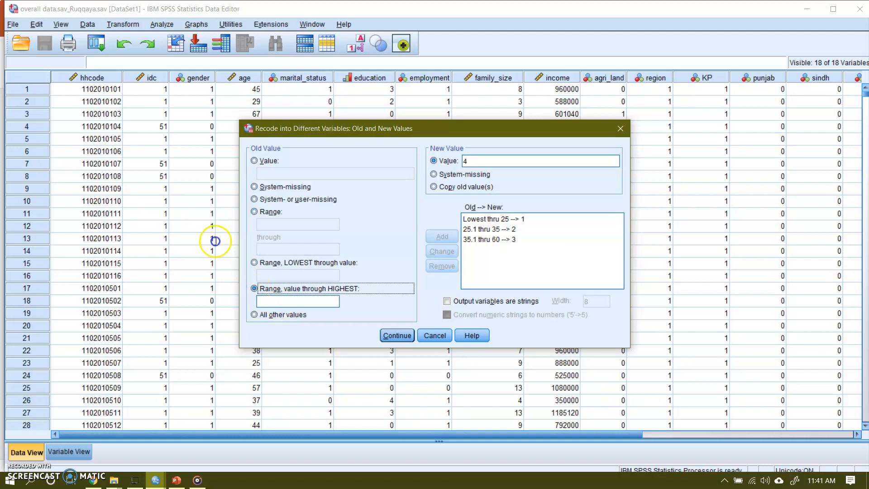
type("6")
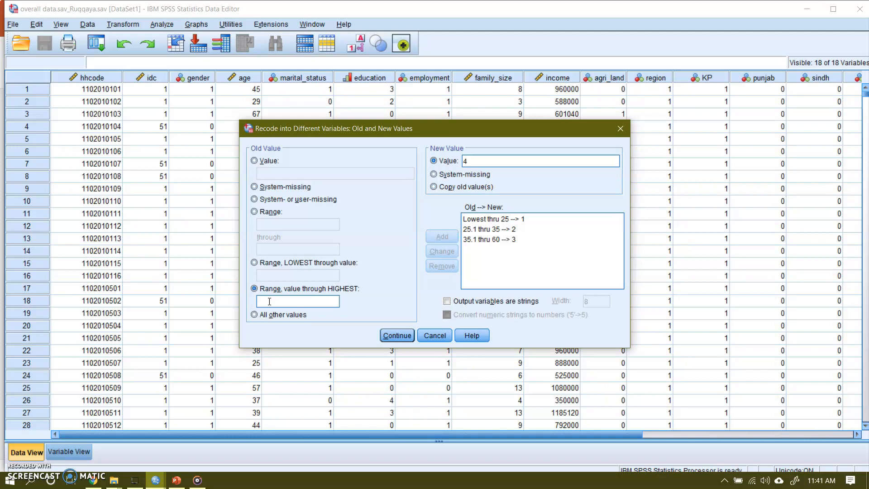
type("60")
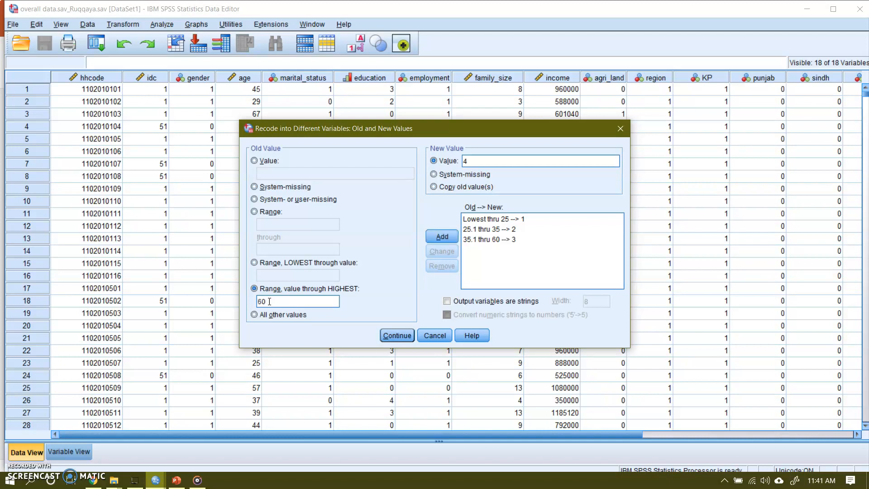
type(".1")
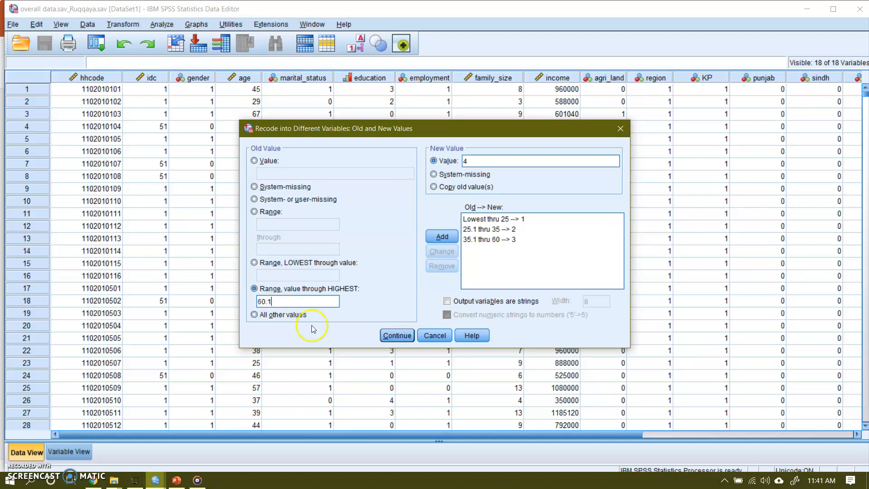
mouse_move(397, 335)
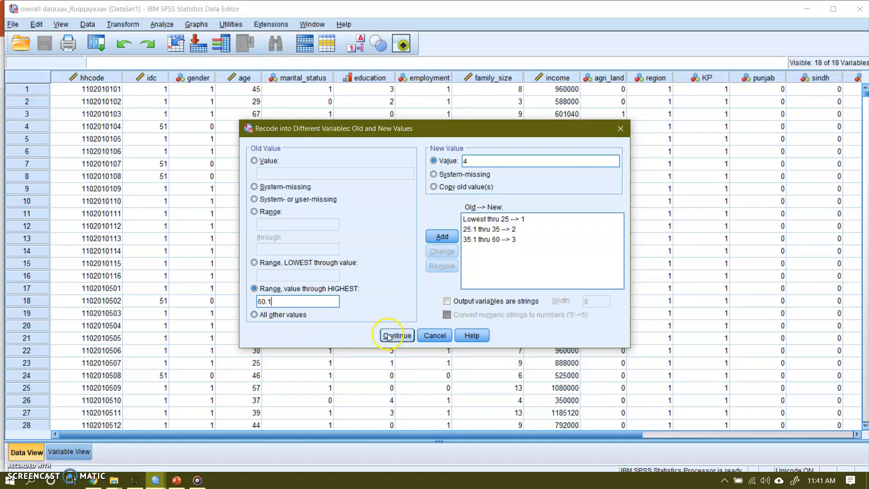
mouse_move(441, 237)
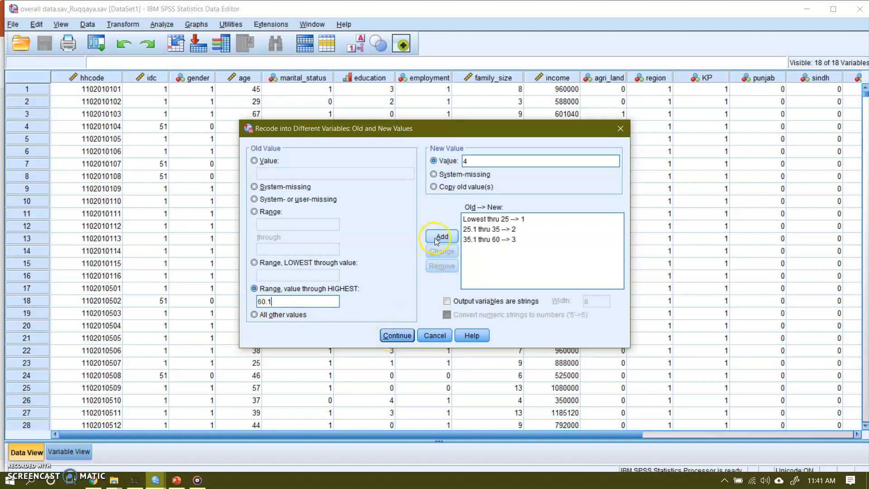
left_click(441, 237)
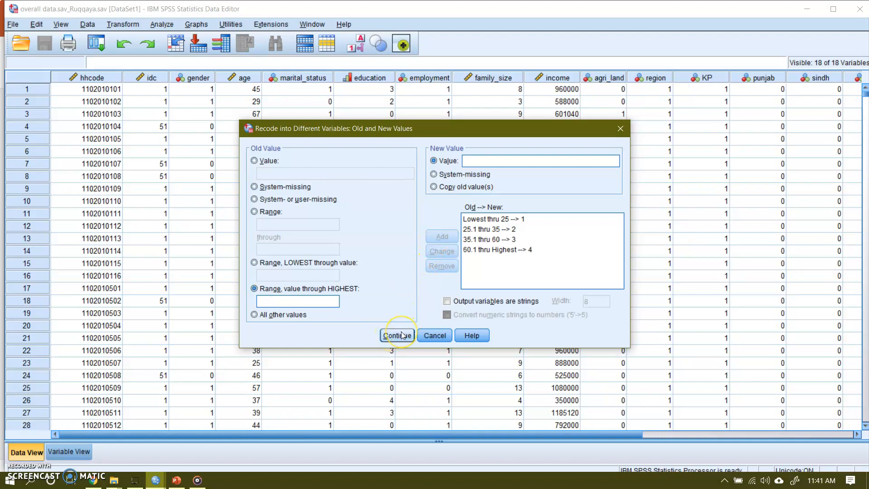
left_click(397, 335)
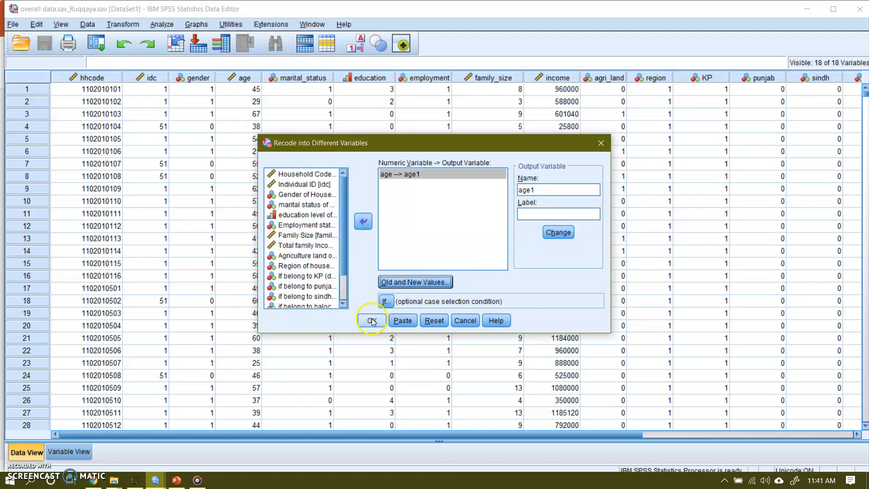
left_click(370, 321)
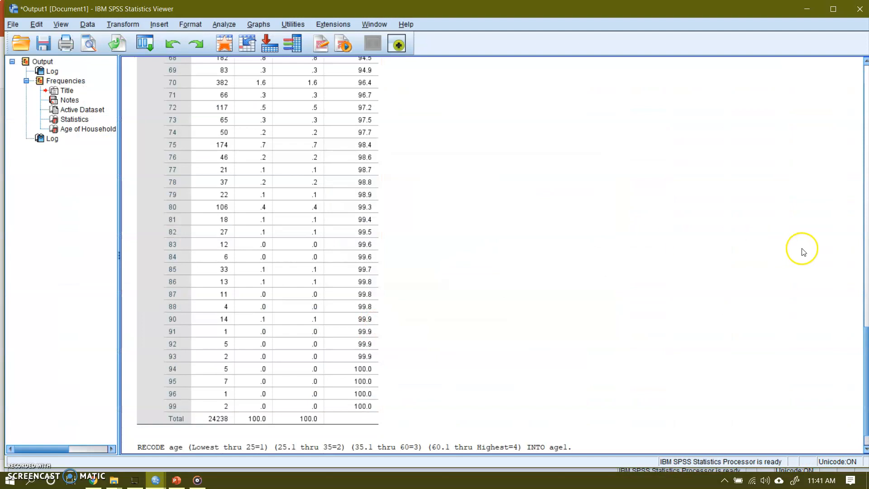
Step: Scroll through the RECODE output, then bring the Data Editor back to the front
scroll("up", 3)
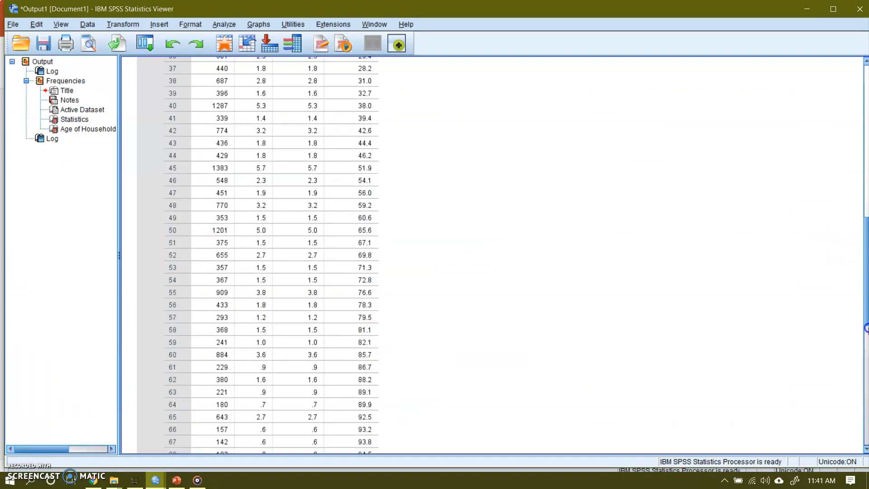
scroll("down", 3)
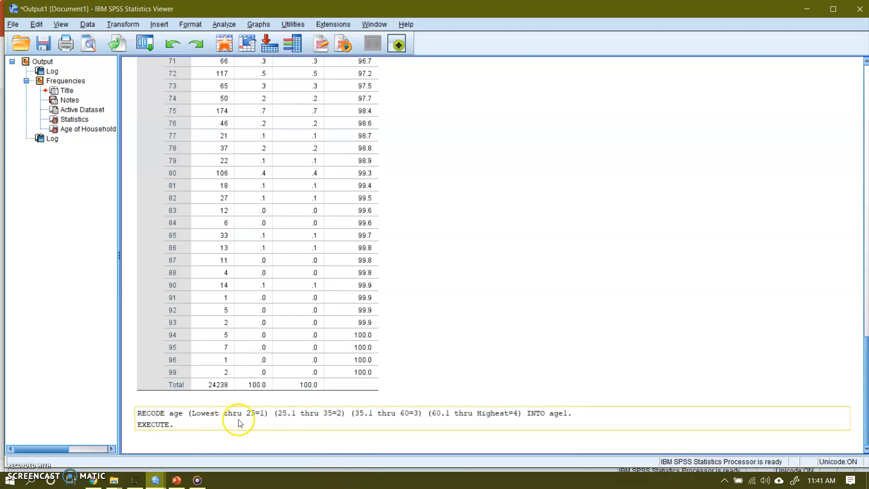
mouse_move(393, 413)
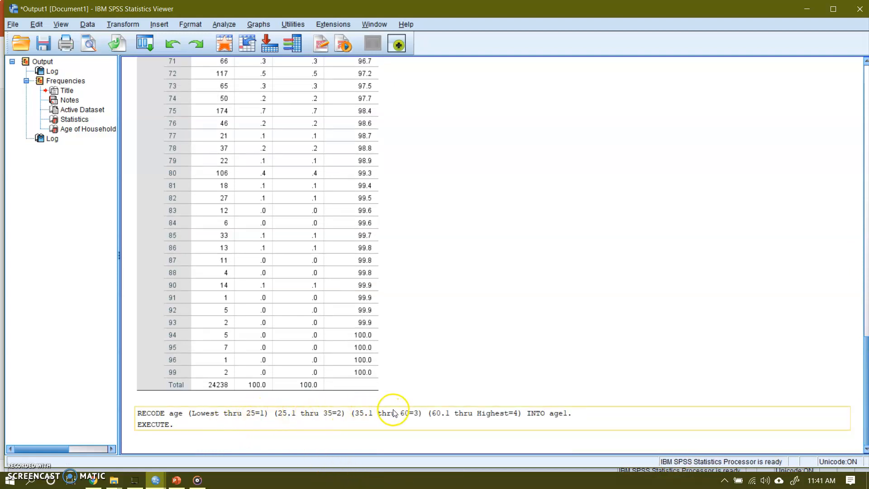
mouse_move(476, 415)
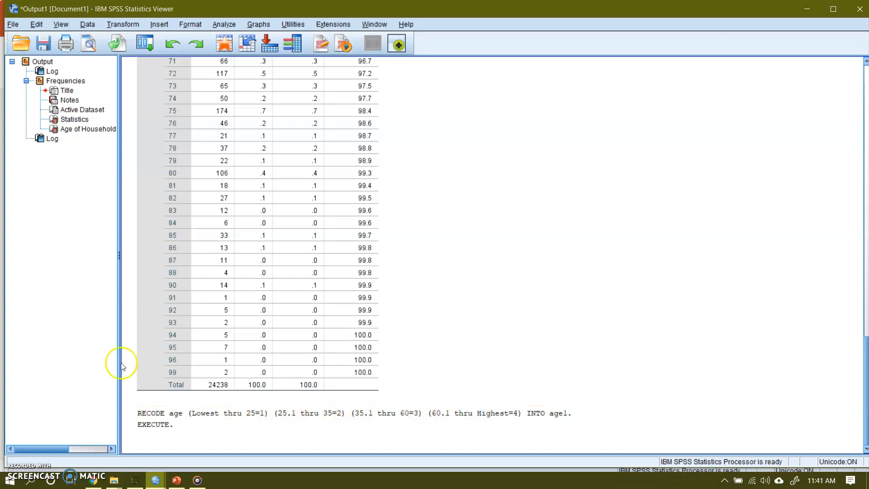
mouse_move(155, 480)
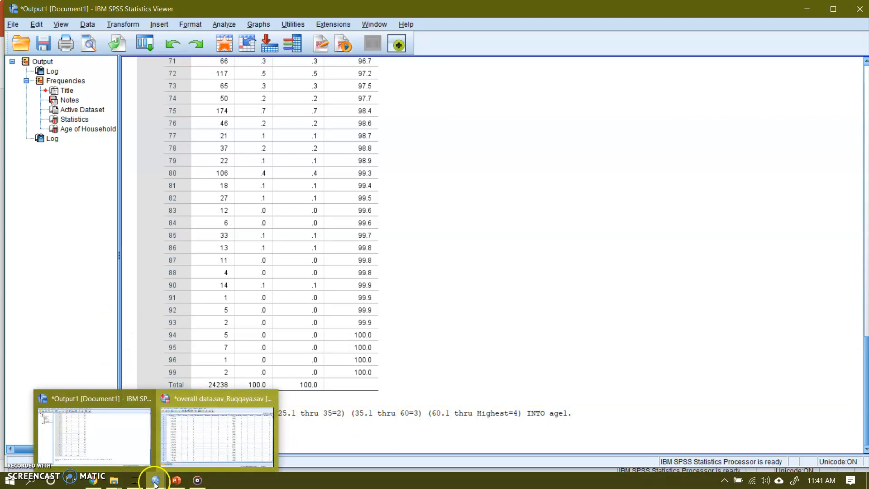
left_click(217, 432)
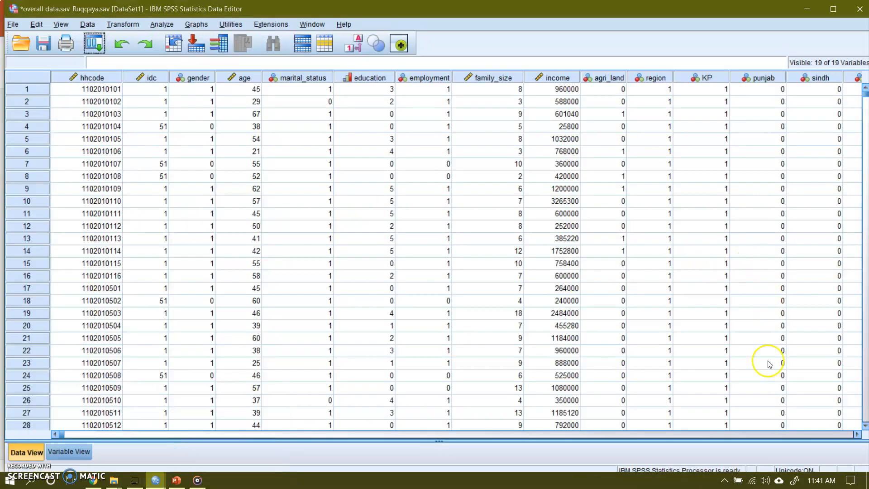
Step: Check age1's group codes in Data View, then select its Values cell in Variable View
scroll("right", 3)
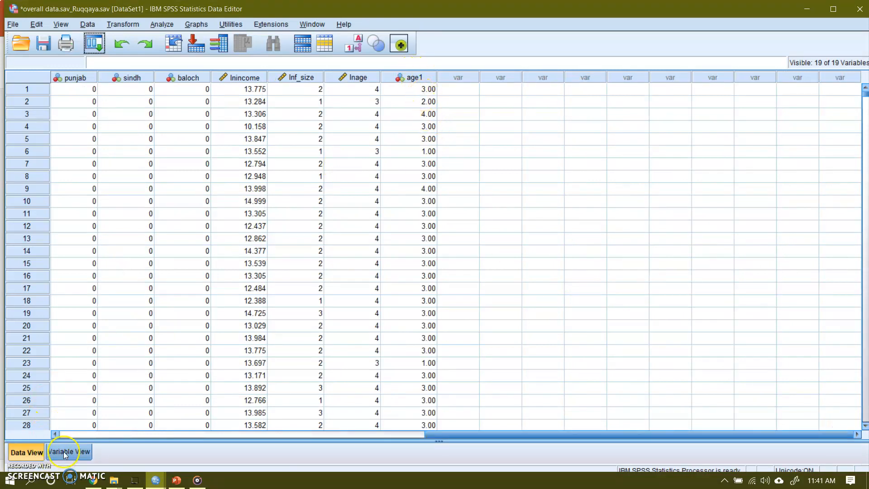
left_click(69, 451)
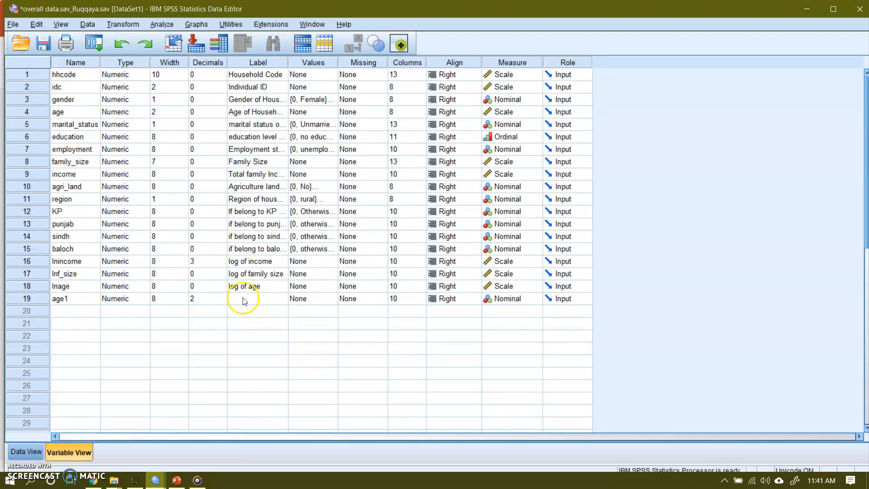
left_click(312, 299)
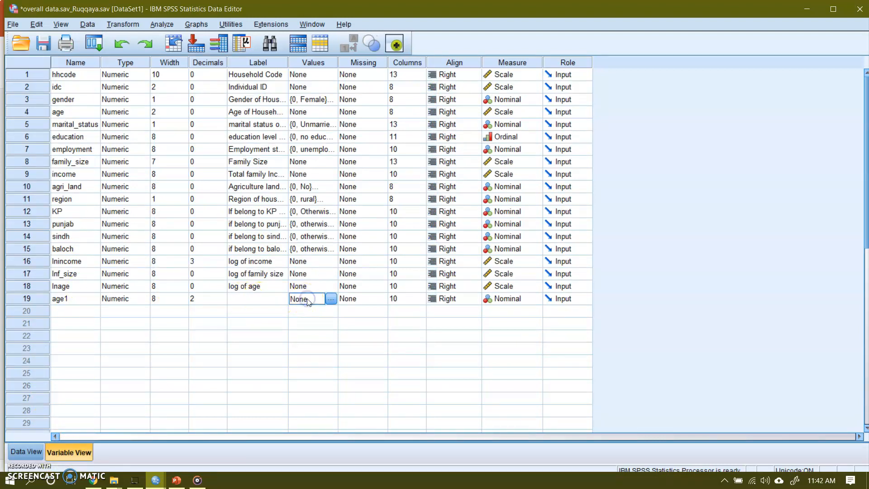
Step: Add age1 value labels 1 = 'upto 25' and 2 = '25.1-35'
left_click(331, 298)
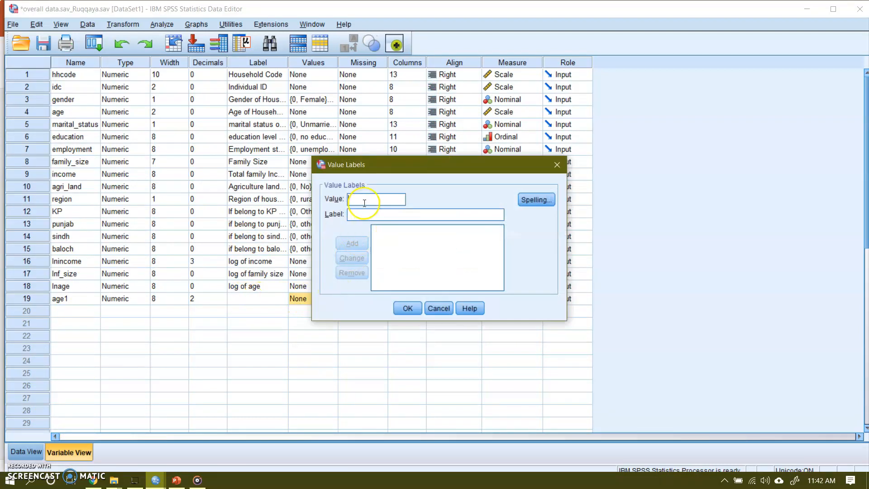
type("1")
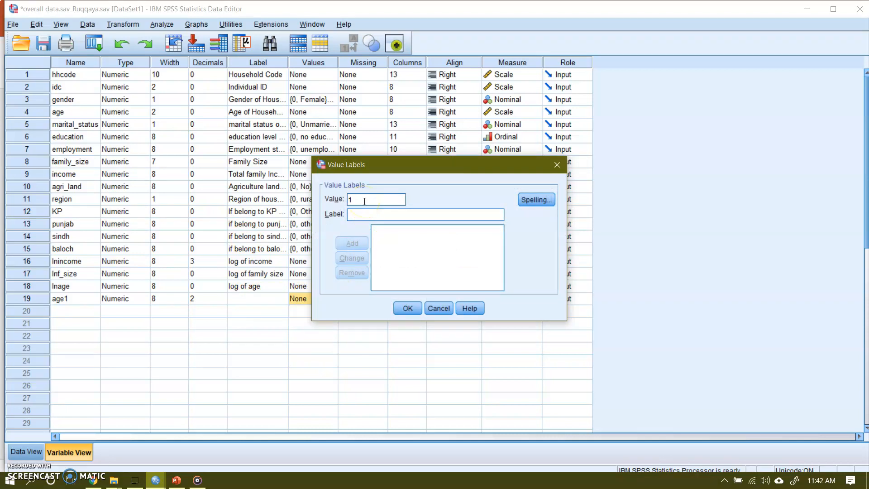
type("25")
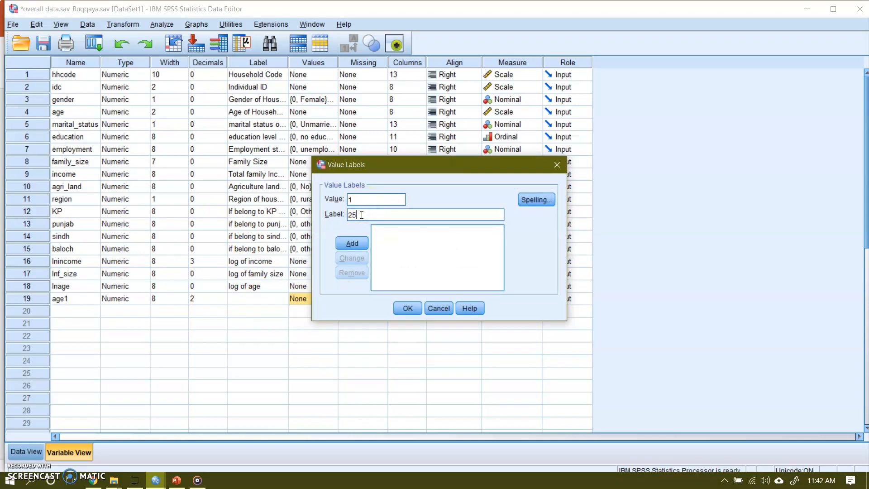
left_click(352, 243)
type("upto ")
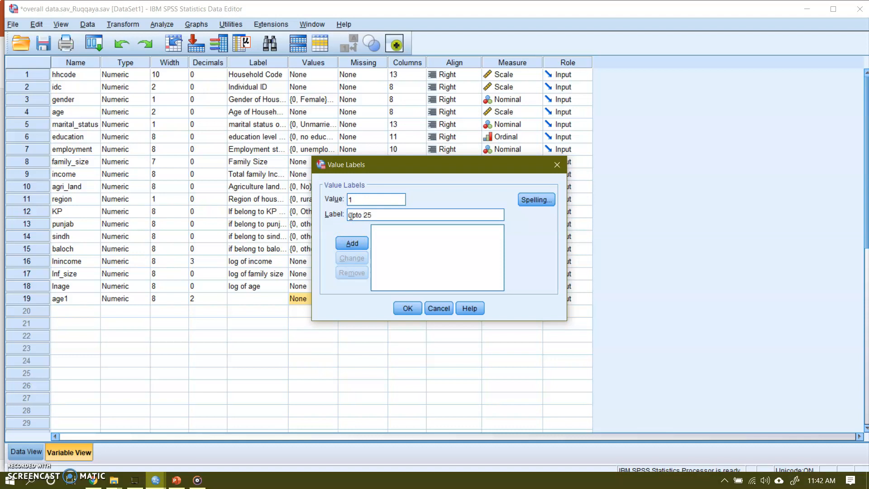
left_click(351, 243)
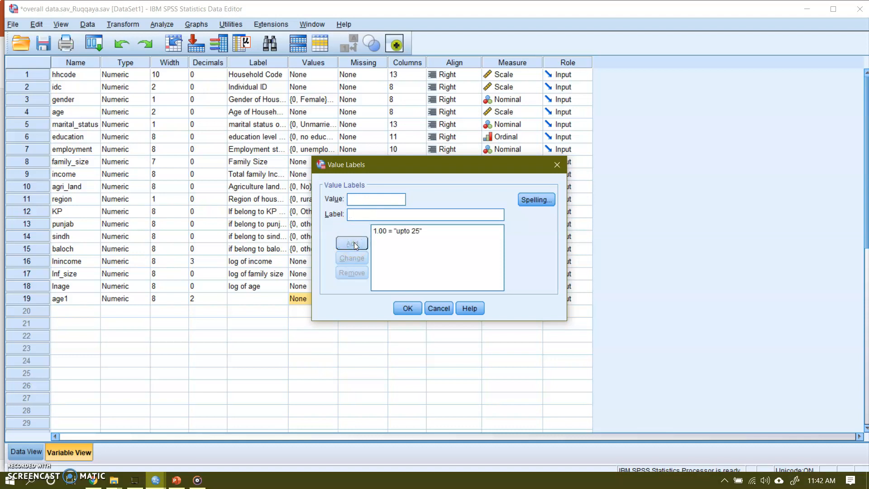
type("2")
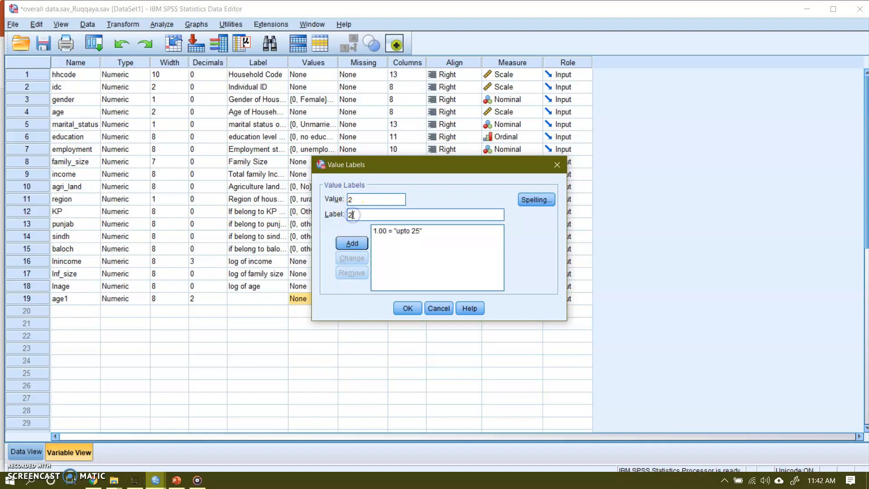
type("6")
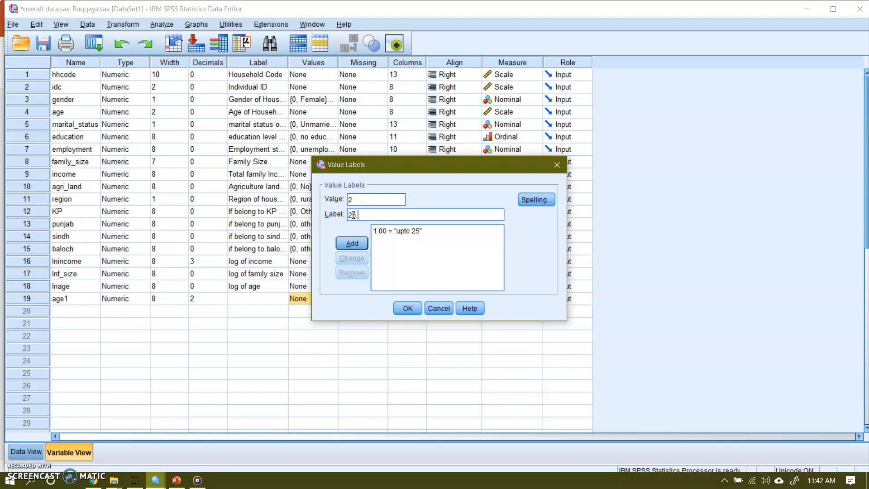
type(".1")
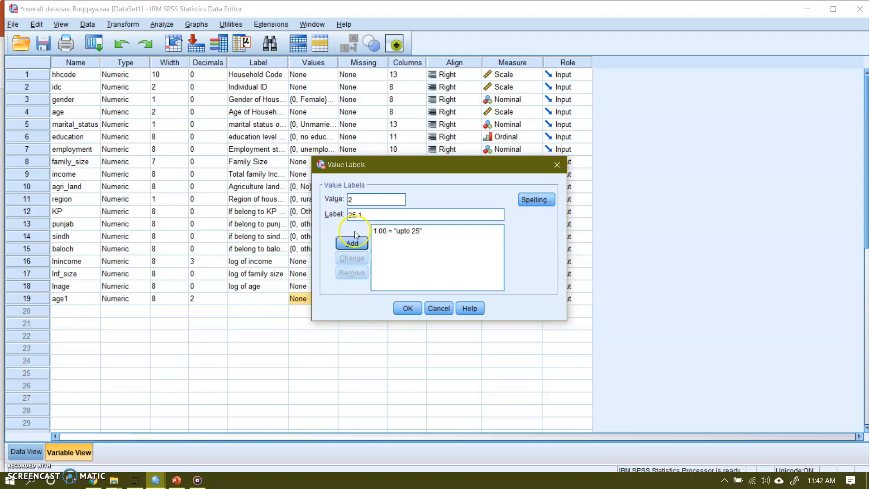
type("-")
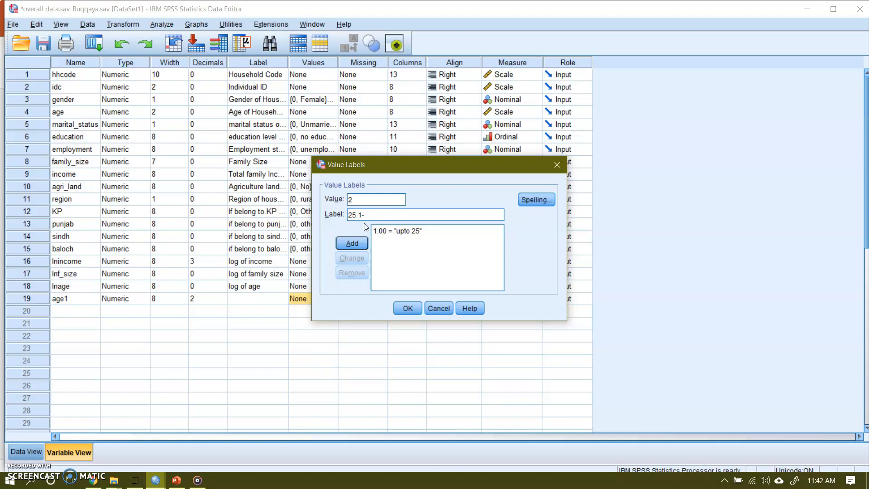
type("35")
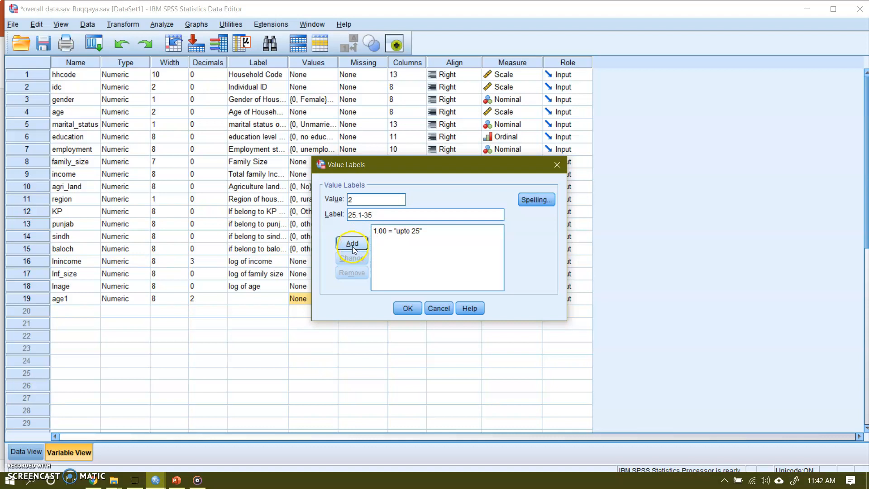
left_click(351, 243)
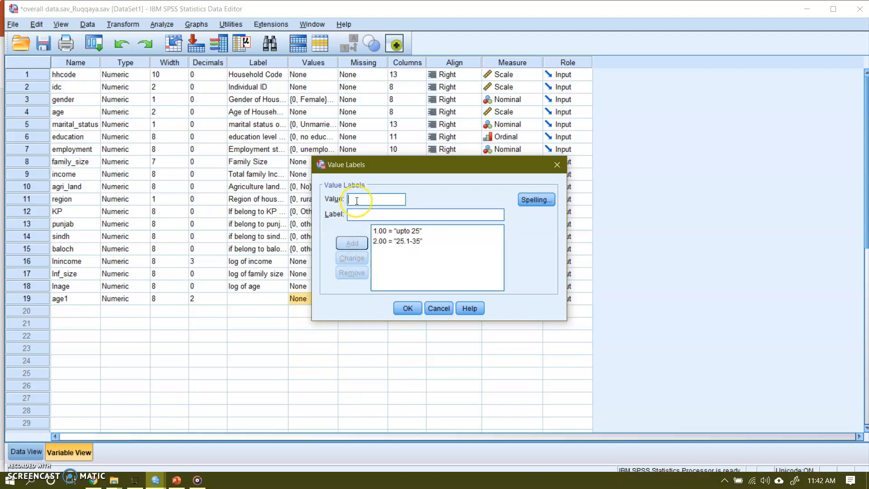
Step: Add age1 value labels 3 = '35.1-60' and 4 = 'above 60'
type("3")
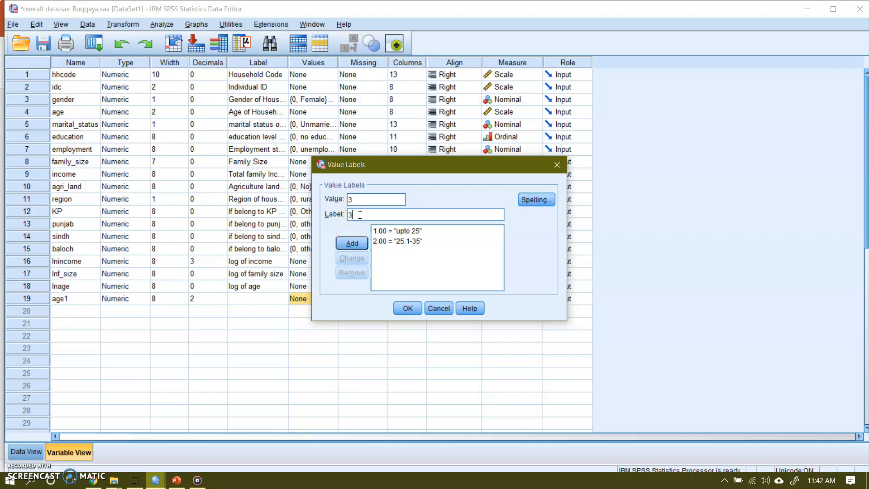
type("5/1")
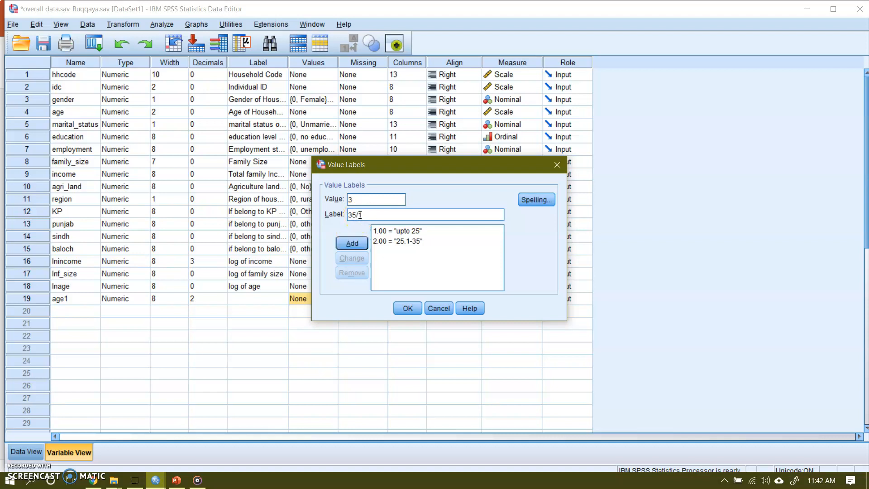
key("Backspace")
type(".1-")
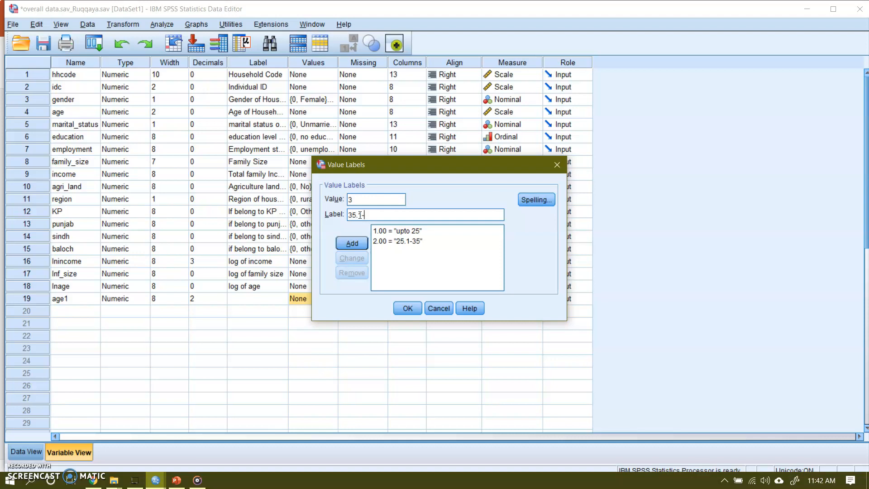
type("25.1-60")
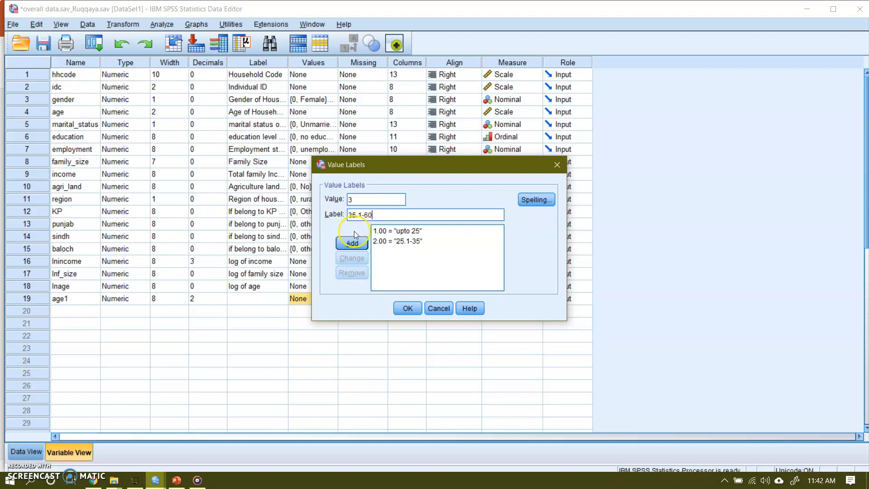
left_click(351, 242)
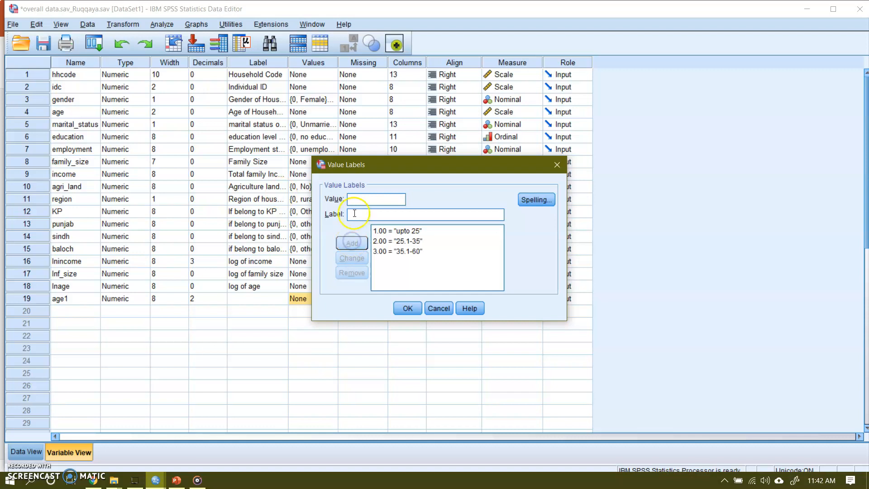
type("4")
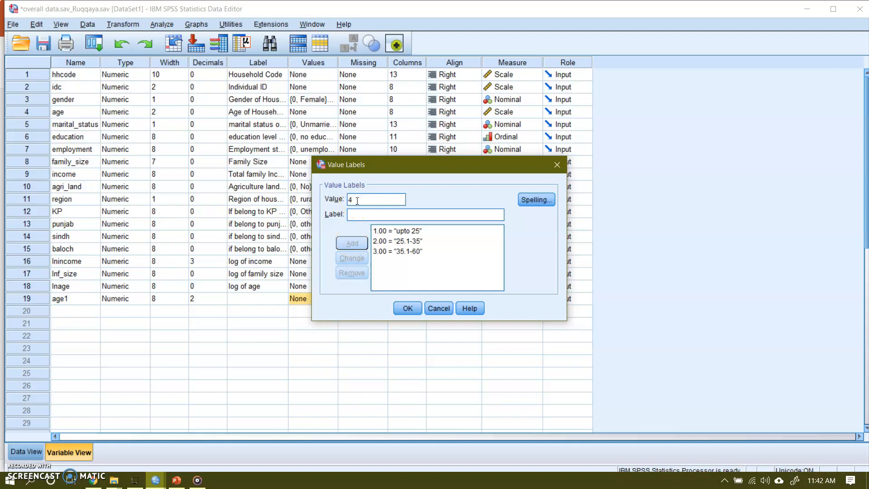
left_click(425, 214)
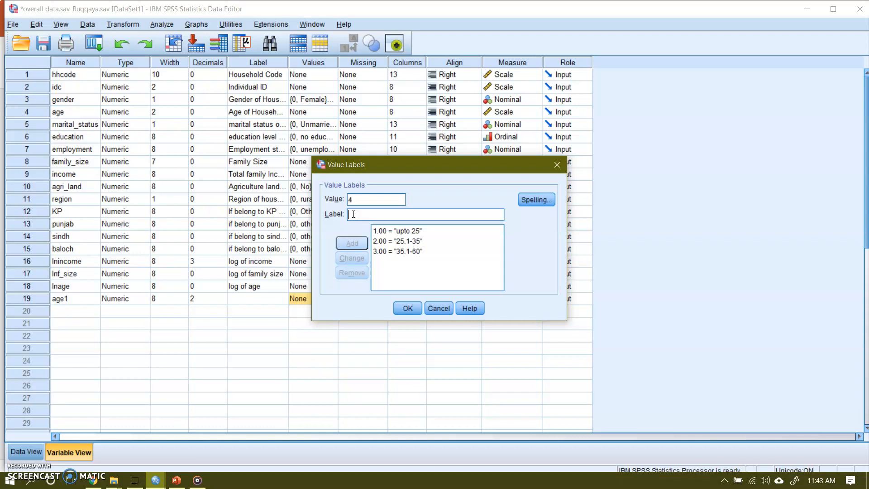
type("abov")
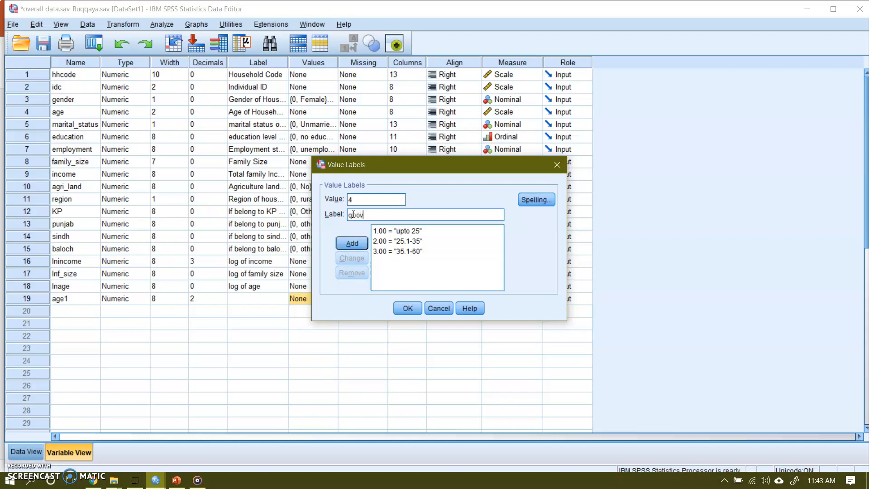
type("e")
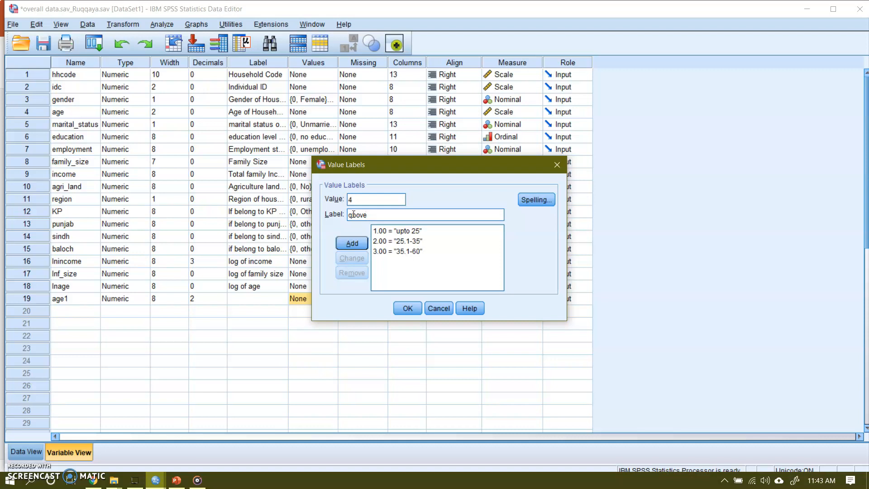
key("BackSpace")
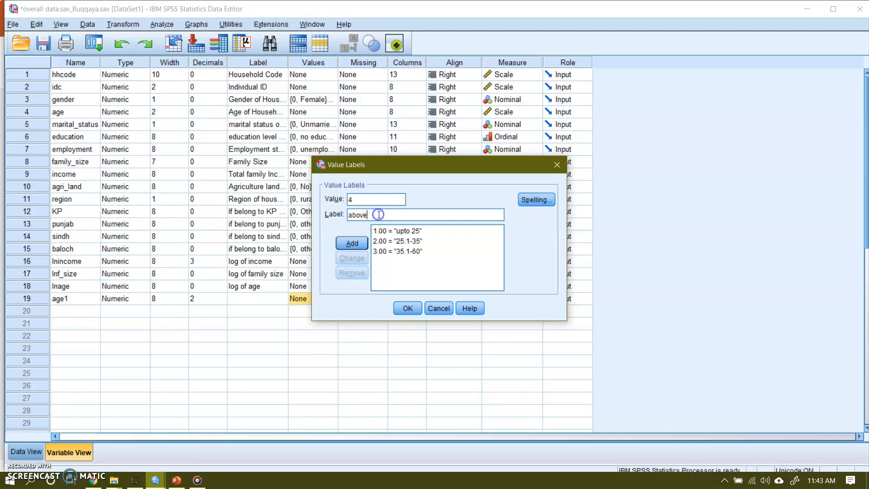
type("60")
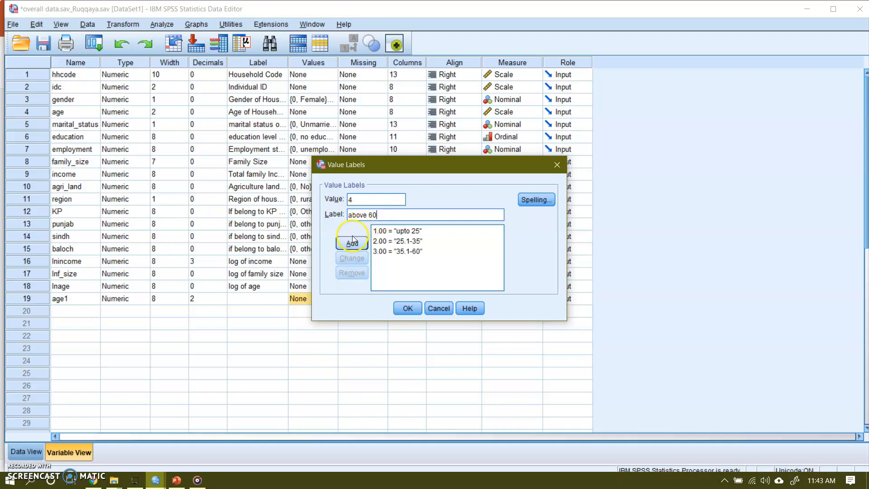
left_click(351, 242)
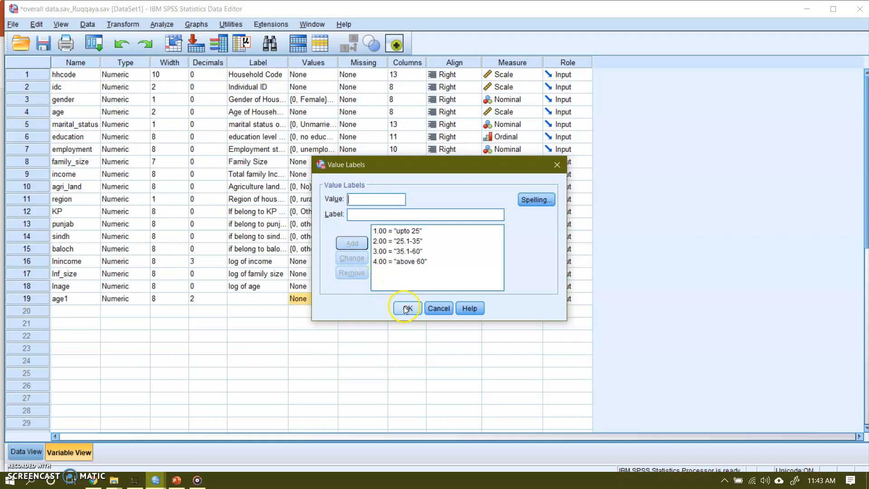
Step: Save the age1 value labels, recheck them, and return to Data View
left_click(406, 309)
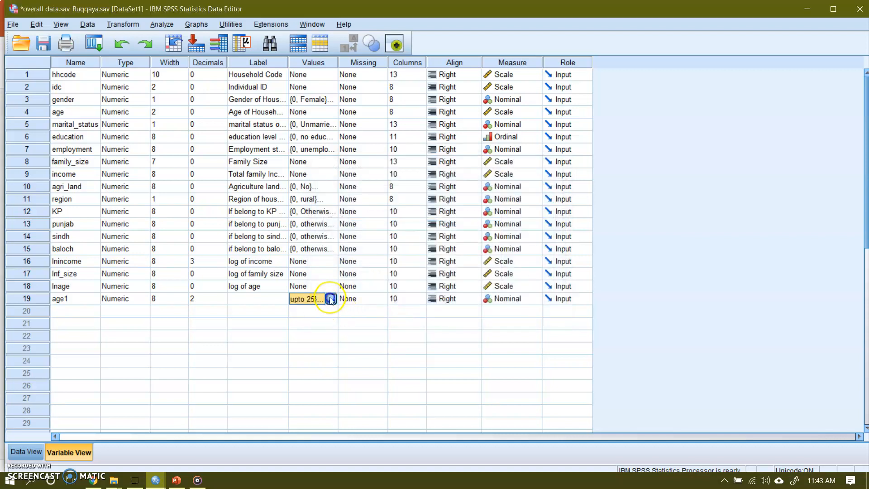
left_click(330, 298)
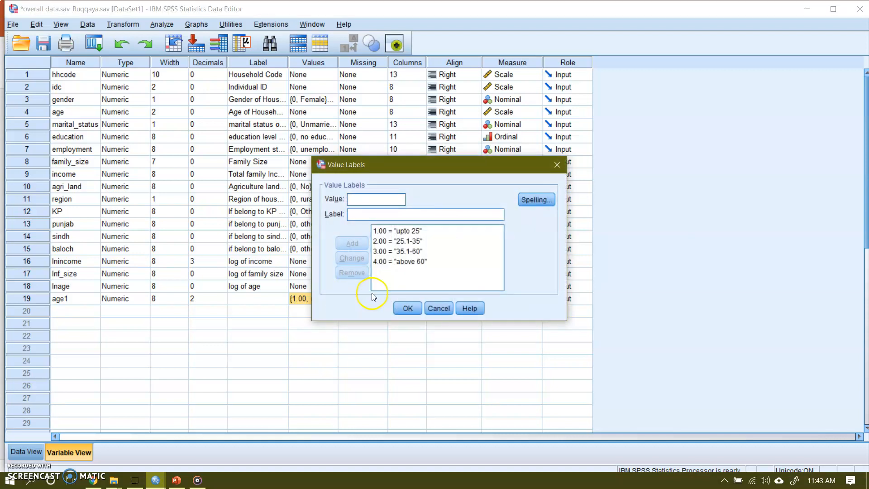
left_click(407, 308)
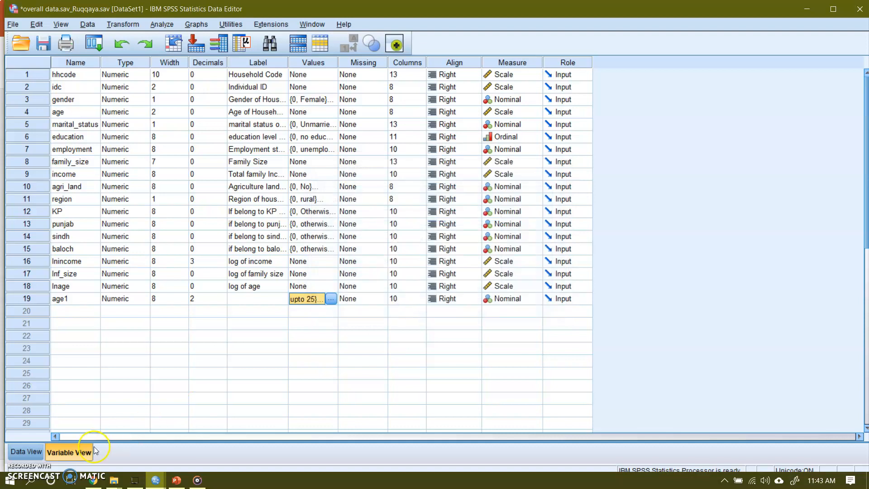
left_click(27, 452)
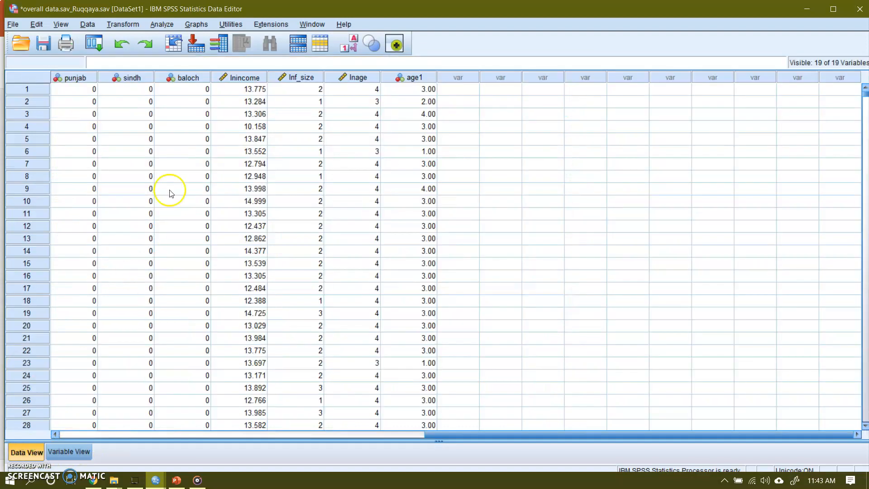
Step: Open Frequencies and replace the previous age variable with age1
left_click(161, 24)
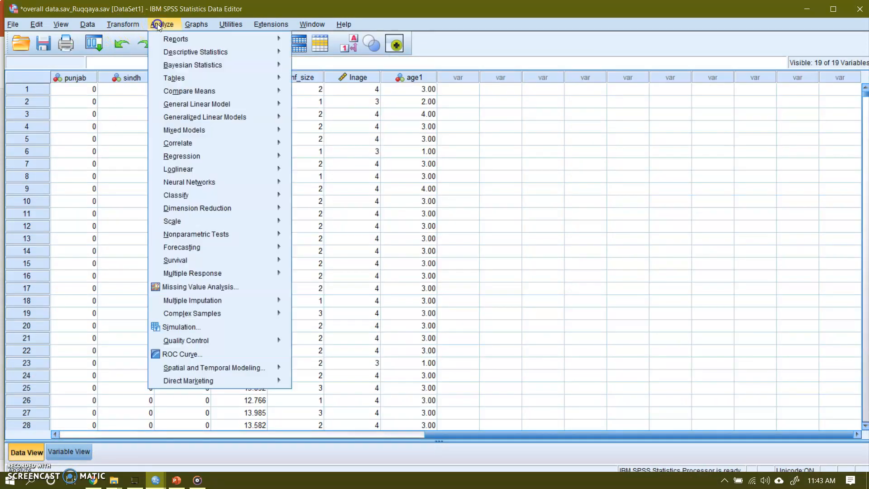
mouse_move(194, 52)
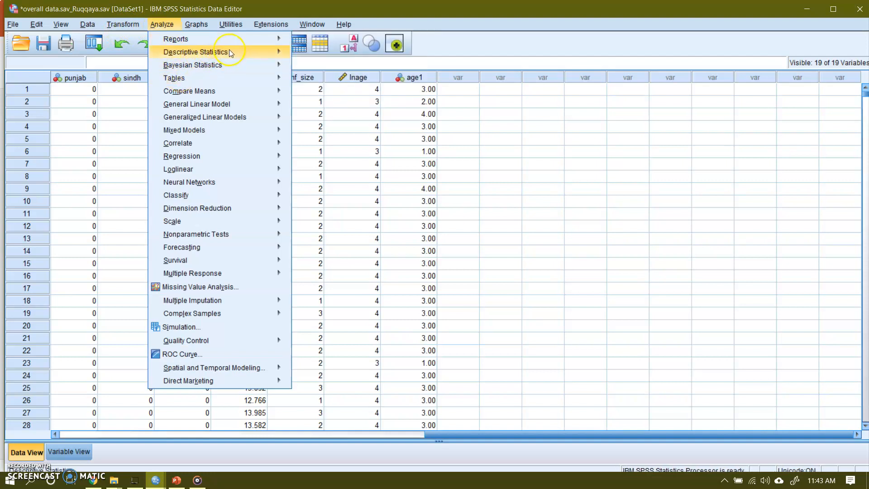
left_click(196, 51)
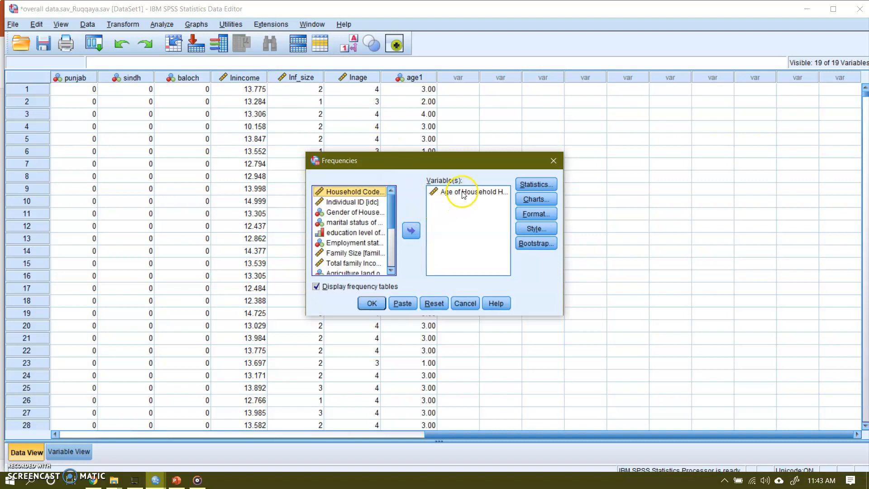
left_click(411, 230)
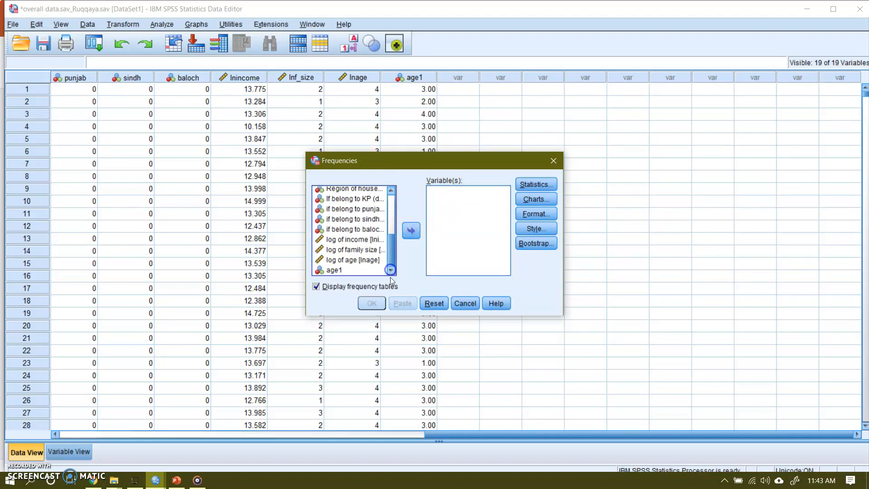
left_click(334, 270)
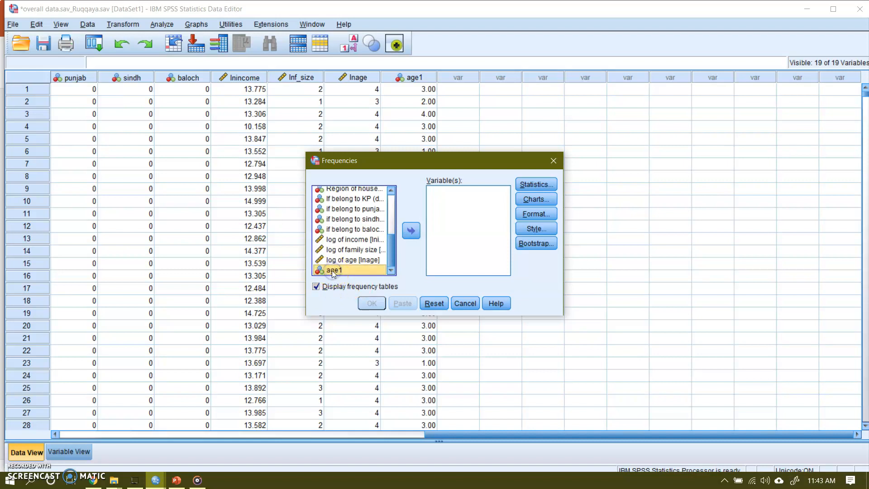
left_click(410, 230)
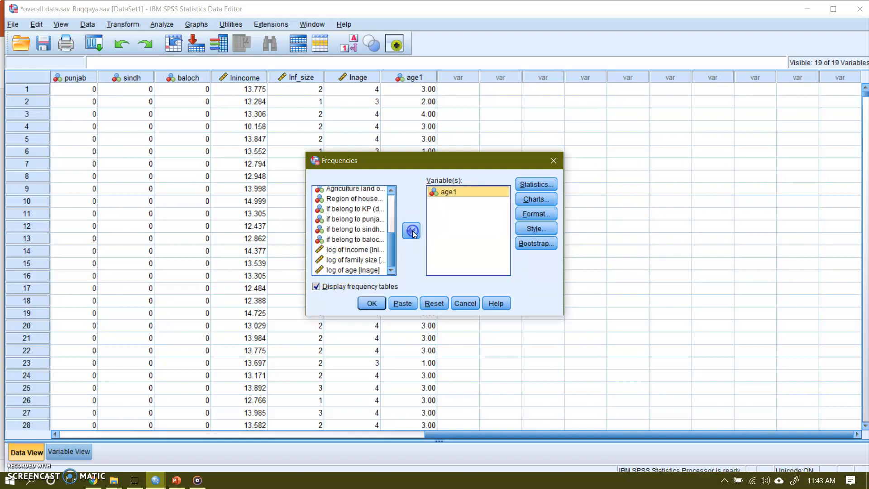
mouse_move(507, 205)
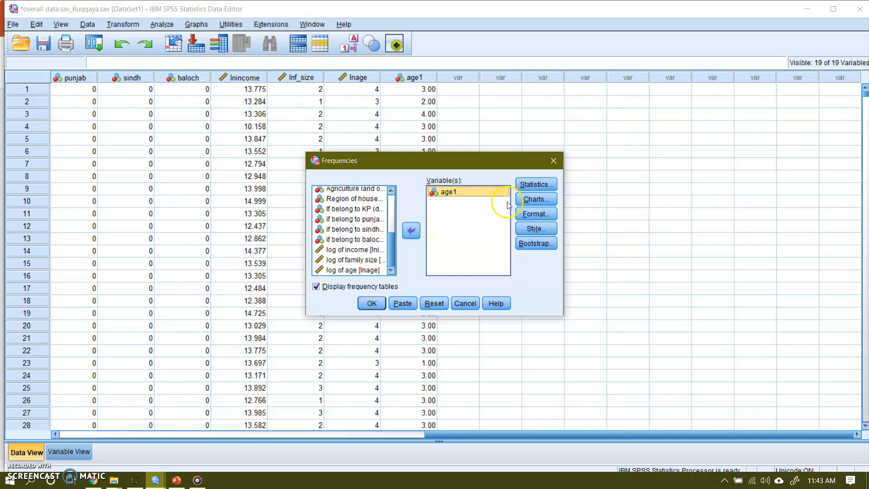
Step: Request mean, median and mode statistics for age1
left_click(535, 184)
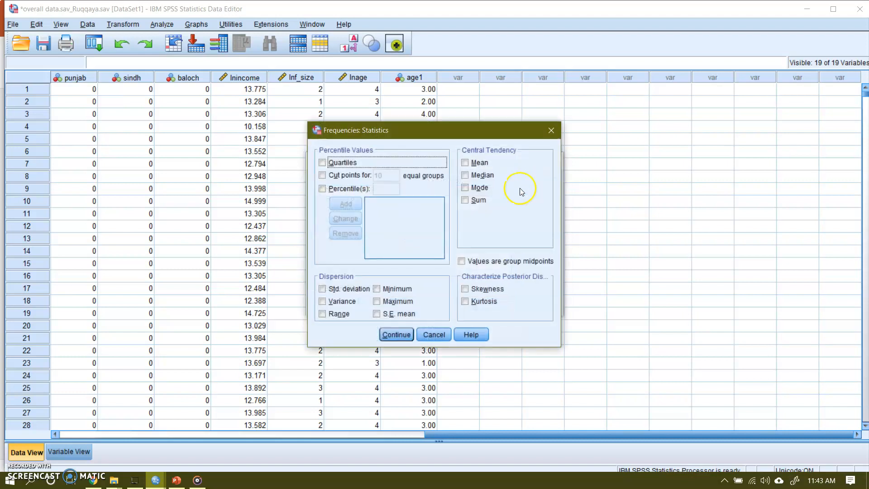
mouse_move(465, 162)
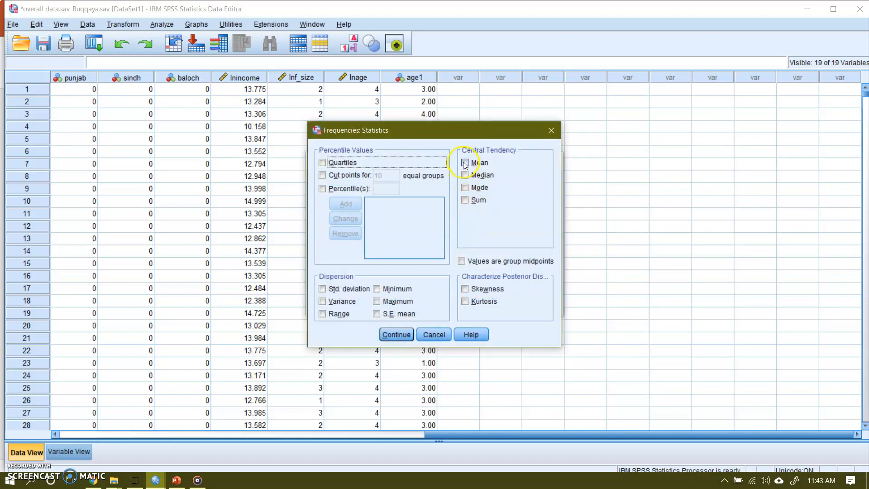
left_click(466, 163)
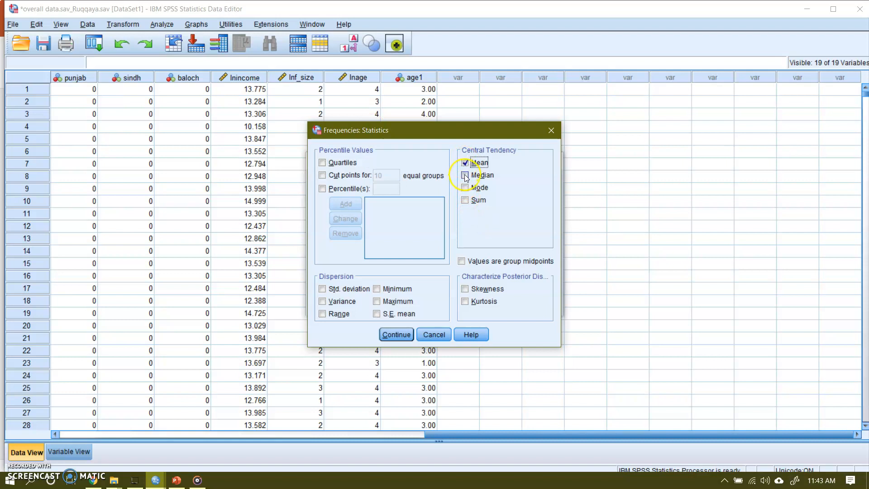
left_click(465, 175)
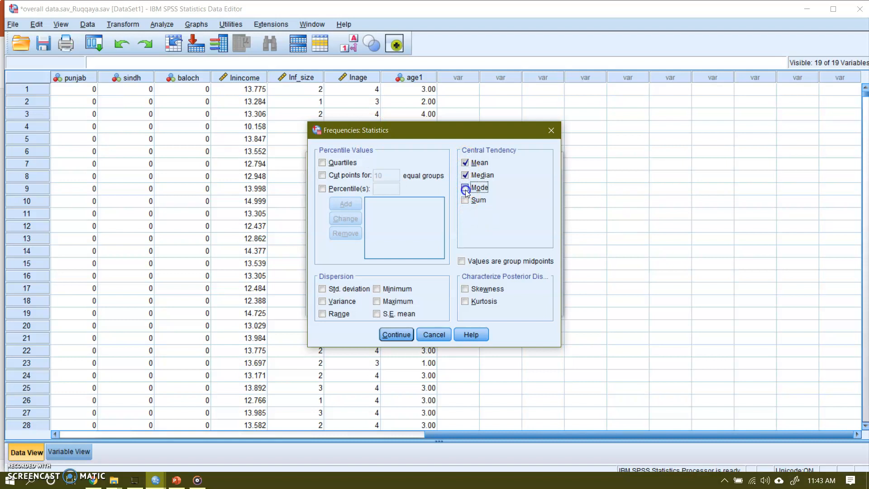
left_click(466, 187)
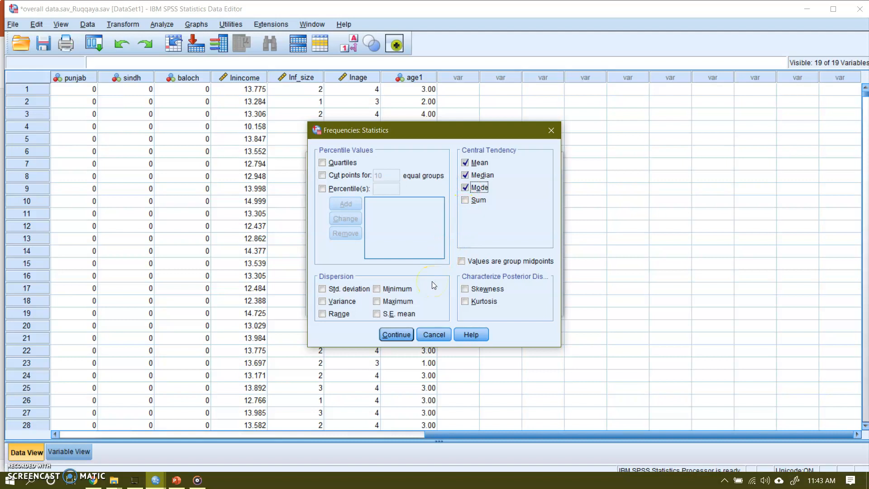
left_click(395, 334)
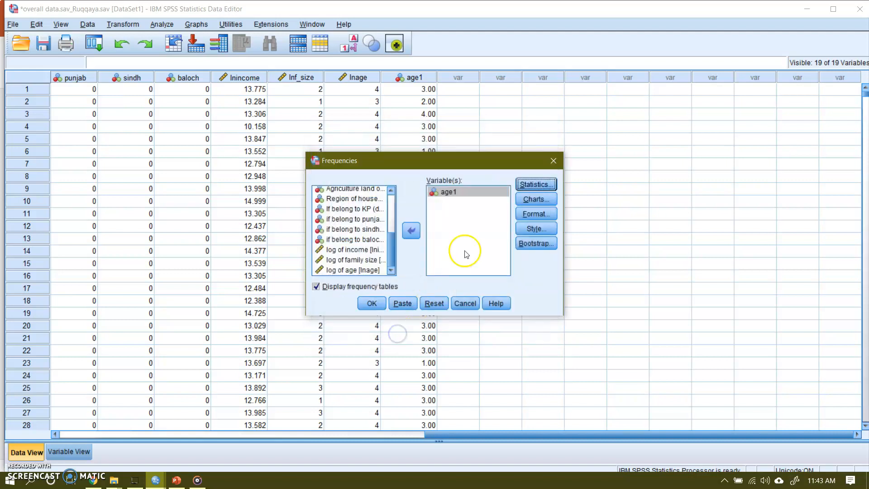
left_click(535, 199)
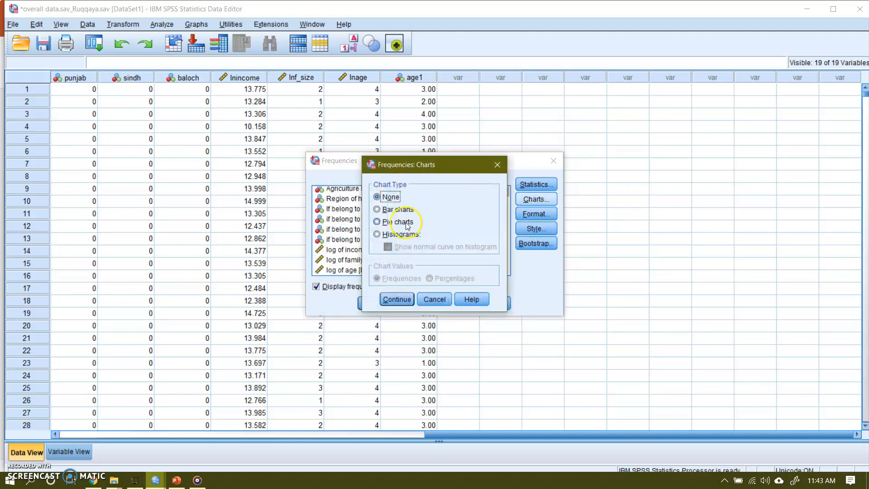
Step: Choose a pie chart with percentage values and run the age1 frequencies analysis
left_click(377, 222)
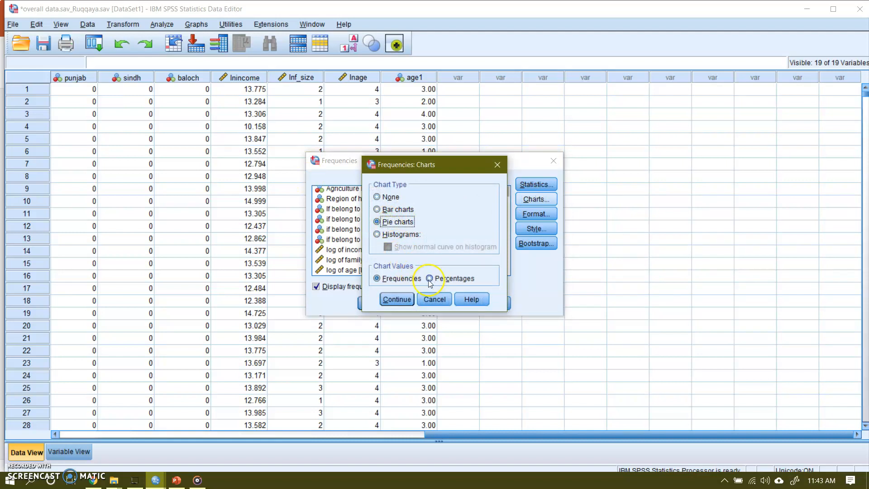
left_click(429, 279)
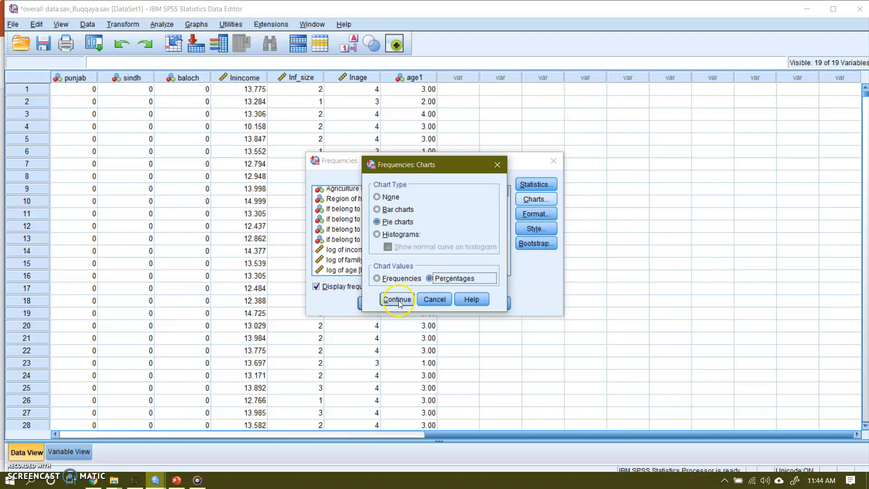
left_click(397, 300)
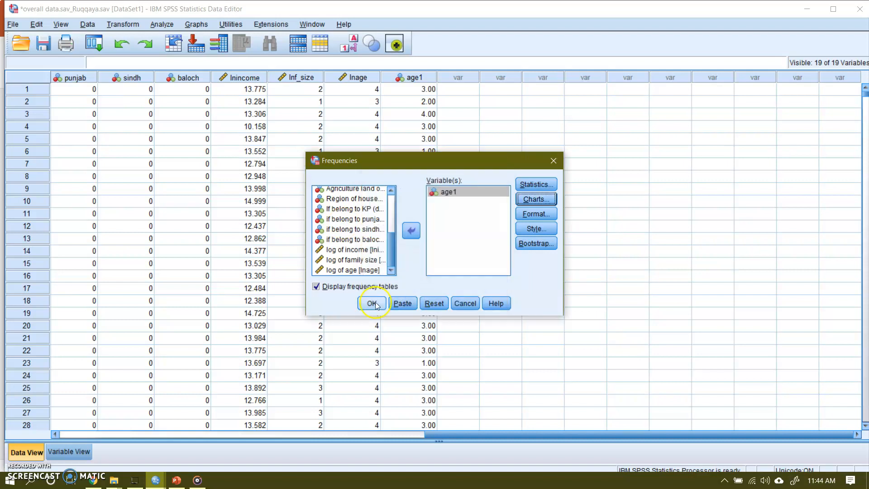
left_click(372, 303)
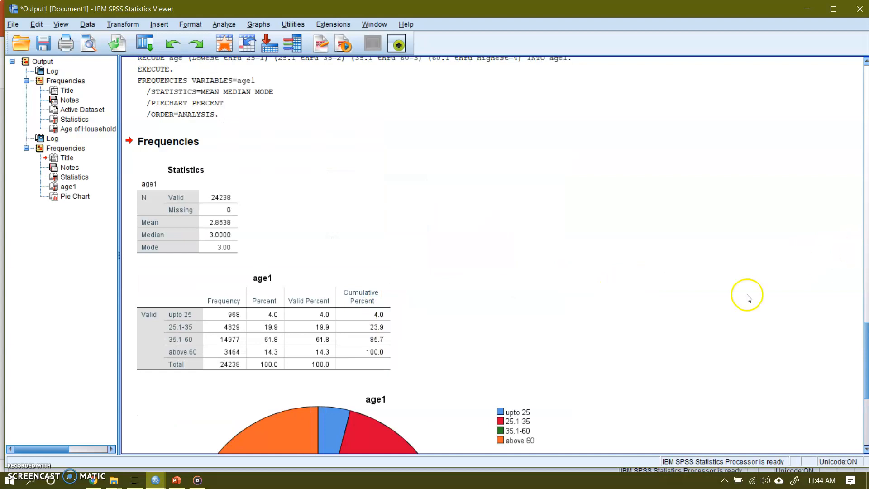
left_click(221, 358)
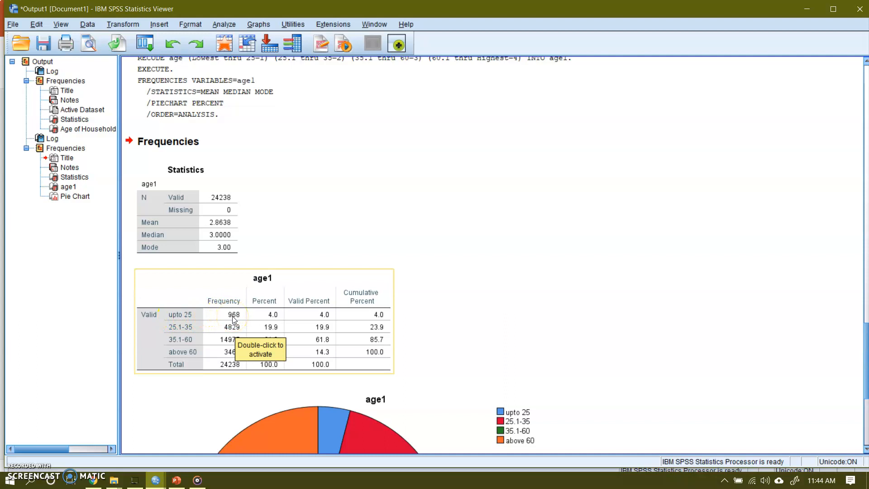
mouse_move(178, 318)
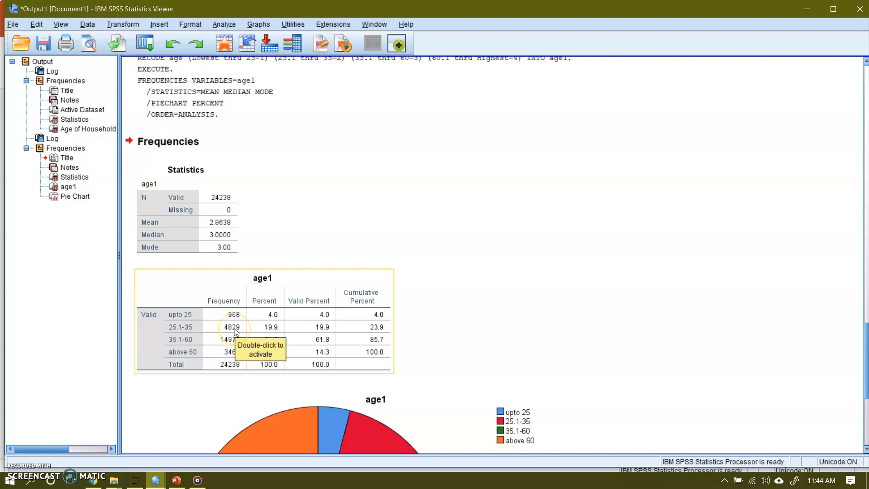
mouse_move(223, 345)
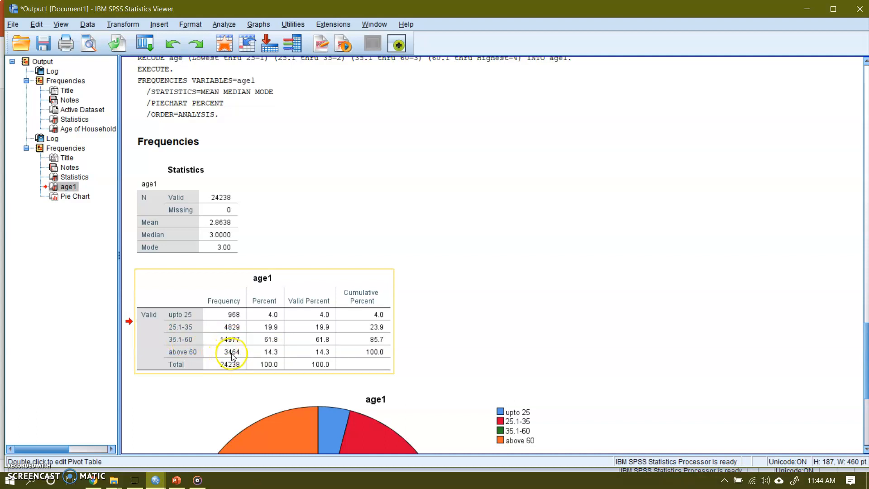
mouse_move(234, 357)
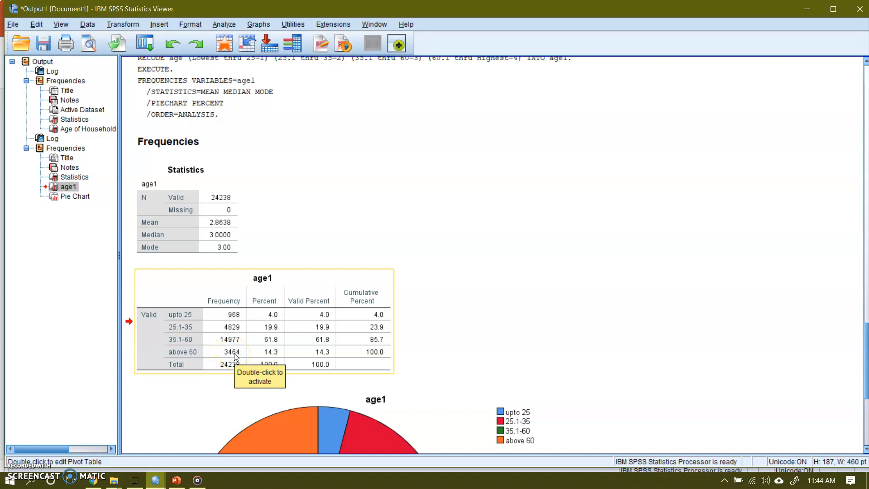
mouse_move(191, 354)
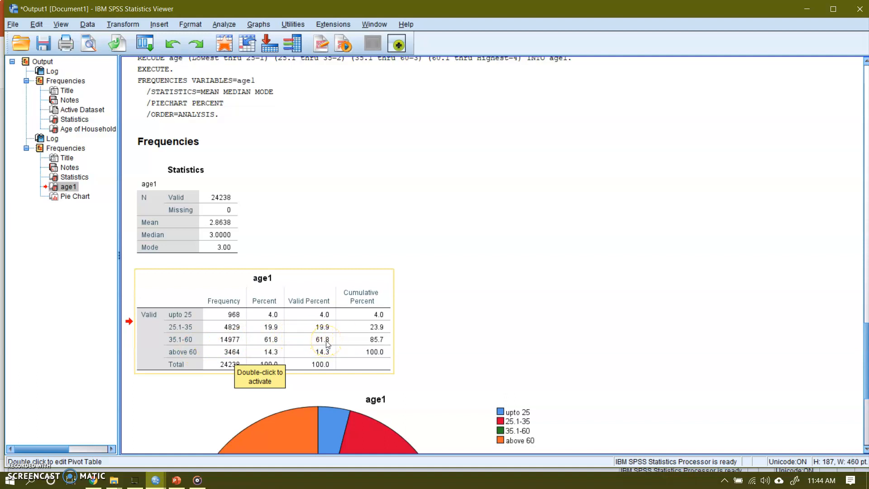
mouse_move(724, 355)
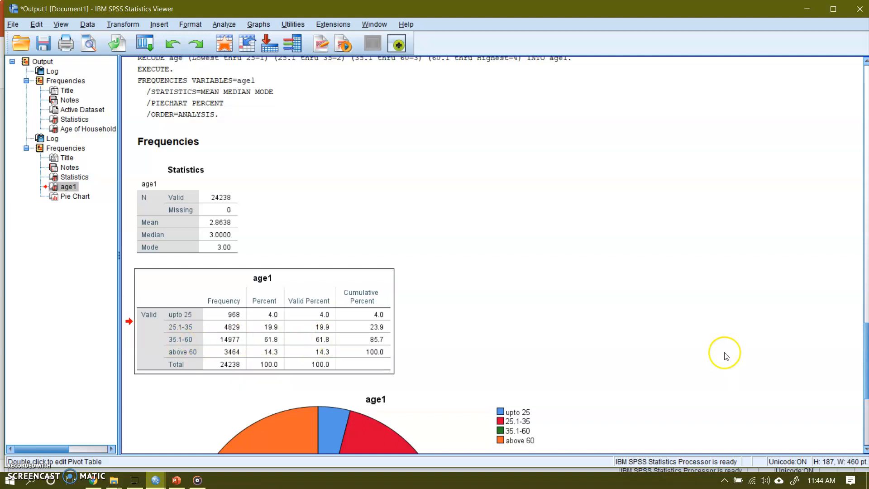
scroll("down", 3)
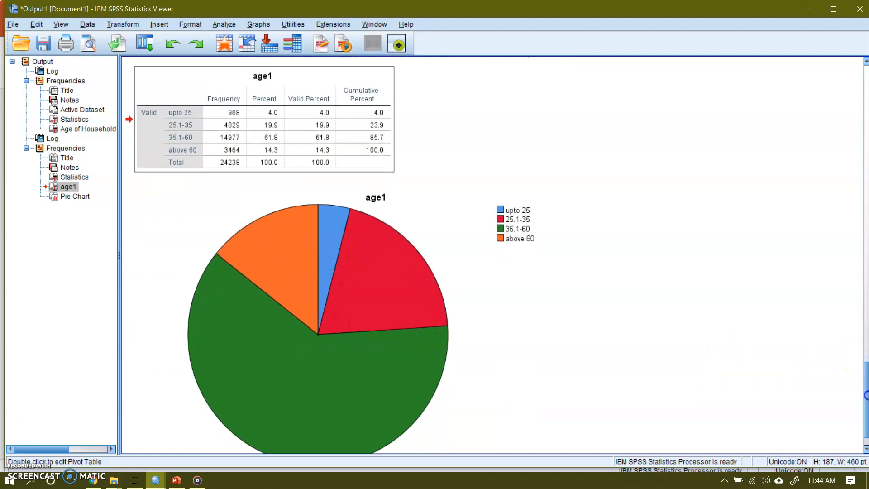
left_click(342, 310)
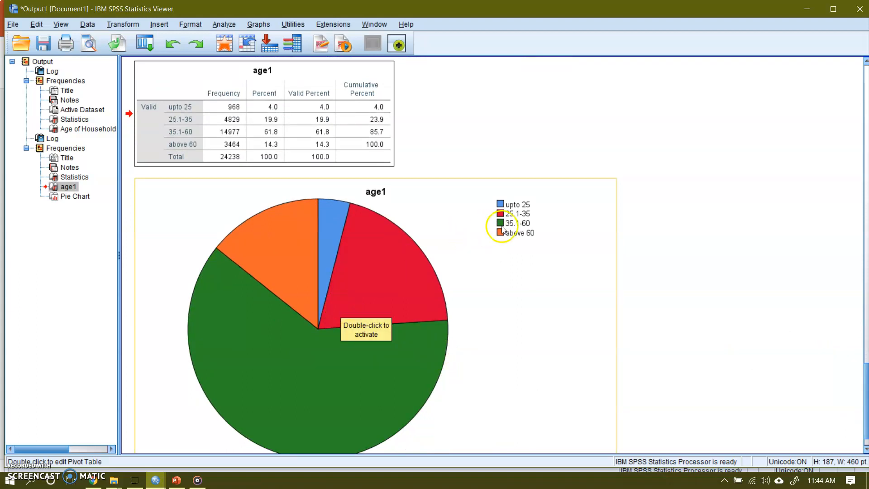
mouse_move(282, 324)
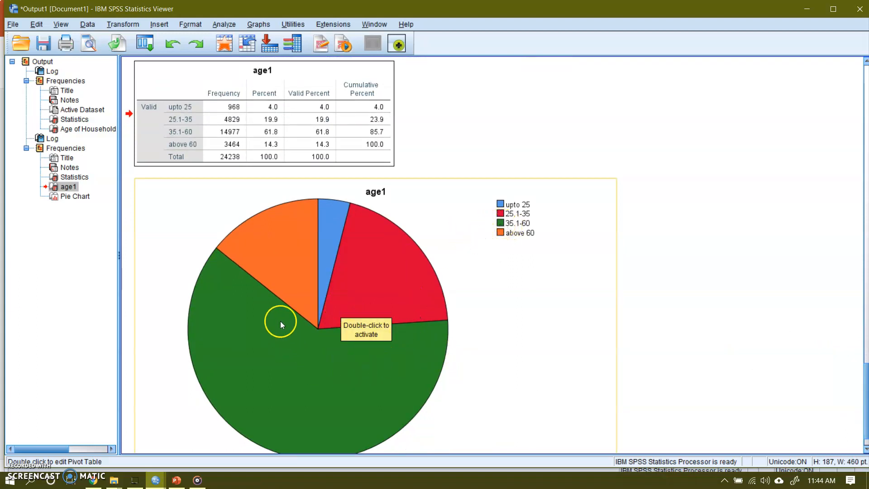
mouse_move(513, 227)
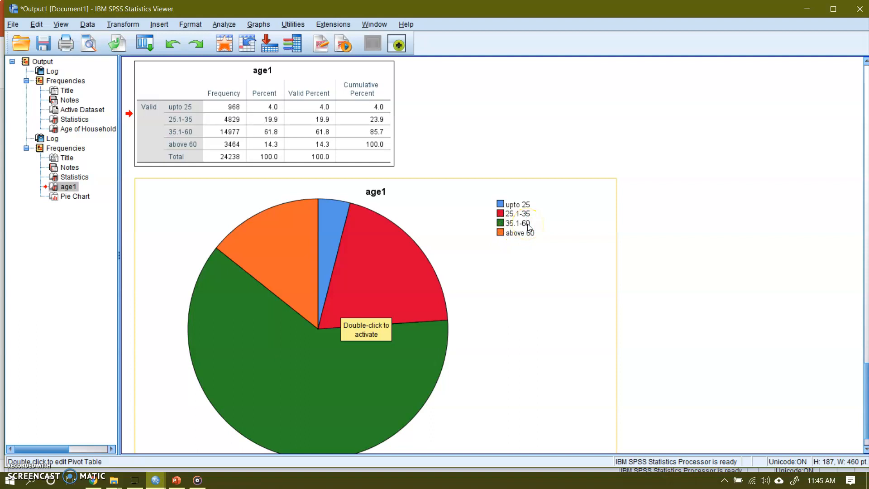
mouse_move(367, 280)
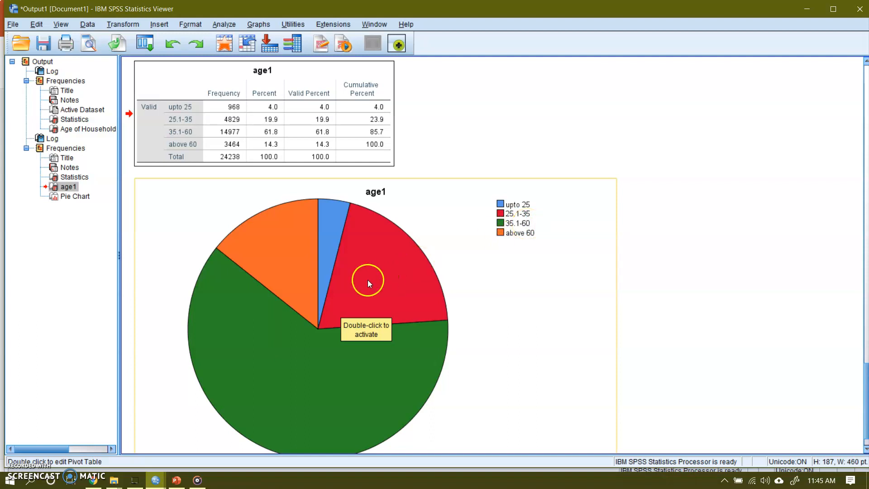
mouse_move(328, 247)
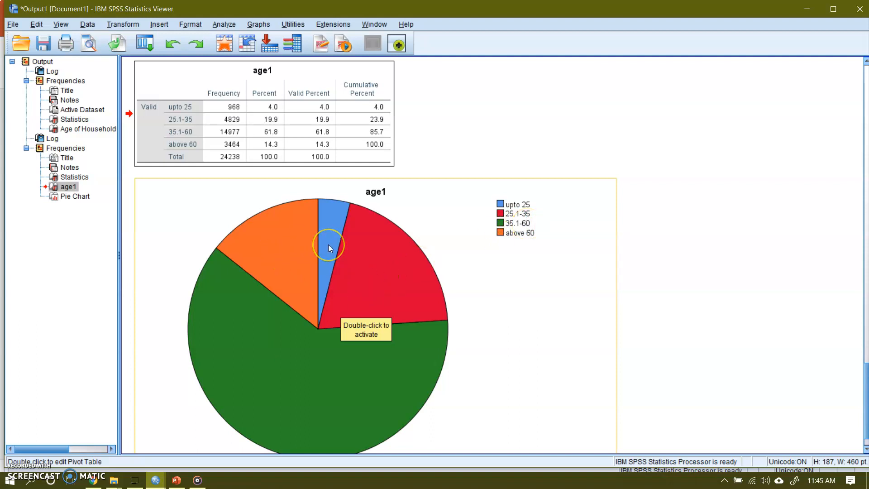
mouse_move(328, 247)
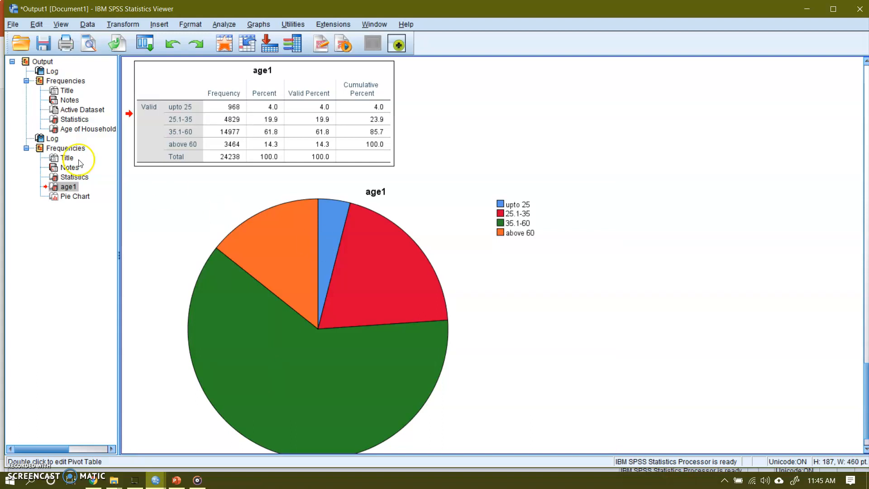
mouse_move(788, 341)
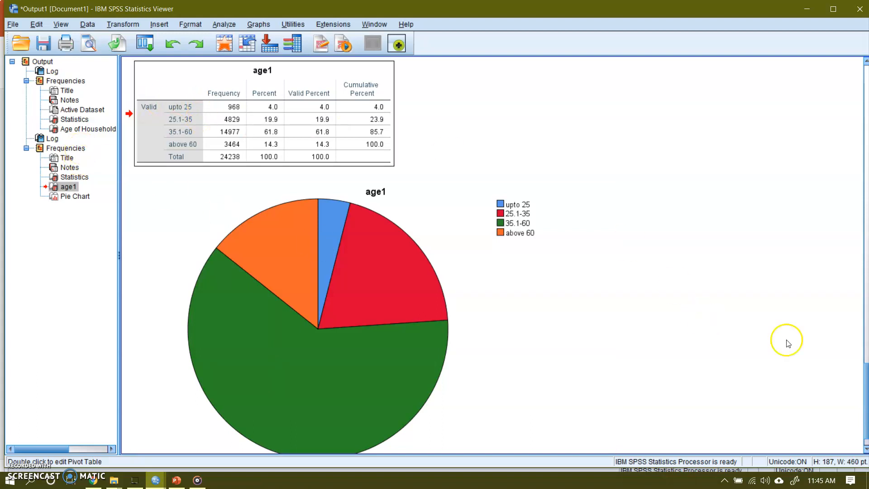
scroll("down", 3)
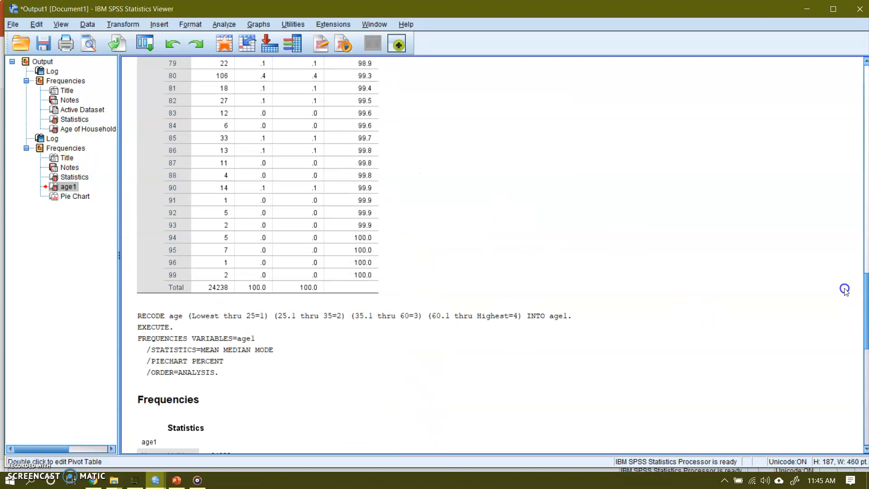
Step: Review the grouped age1 frequency table, then switch back to the PowerPoint presentation
scroll("up", 3)
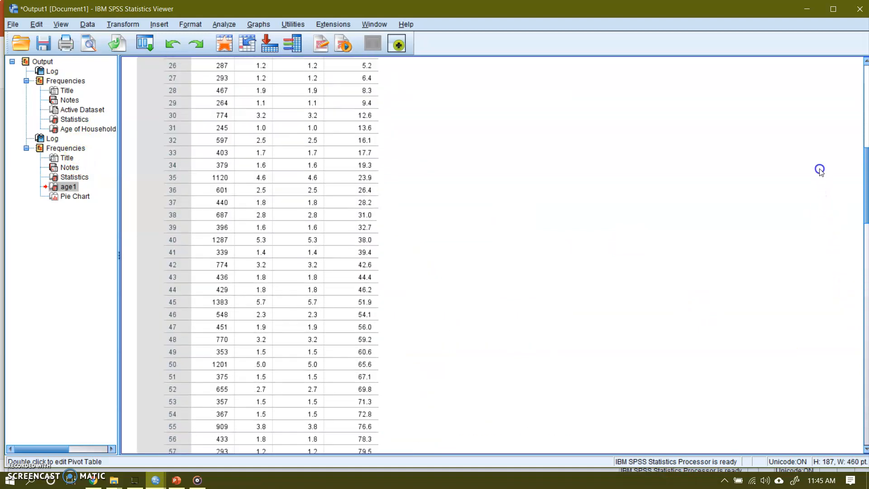
scroll("down", 3)
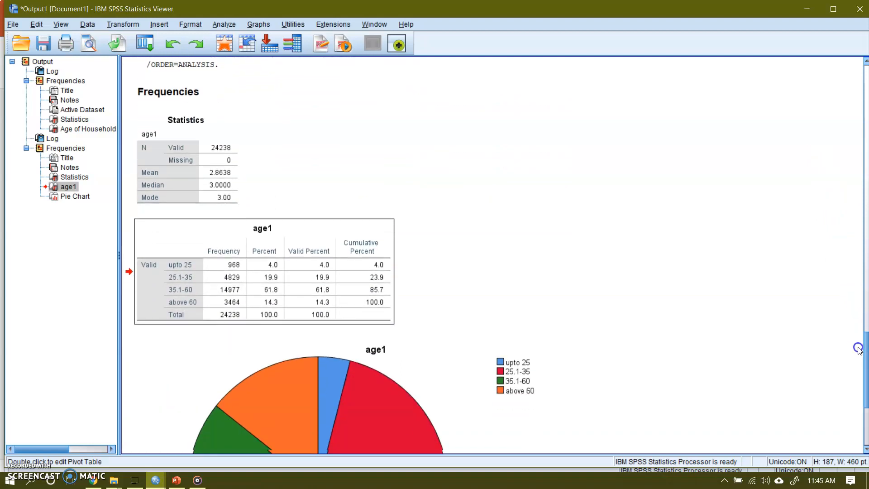
scroll("down", 3)
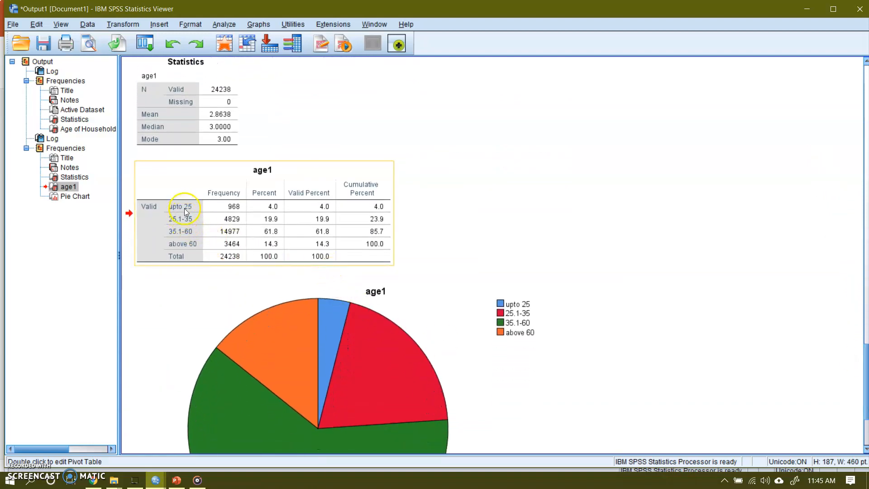
mouse_move(233, 206)
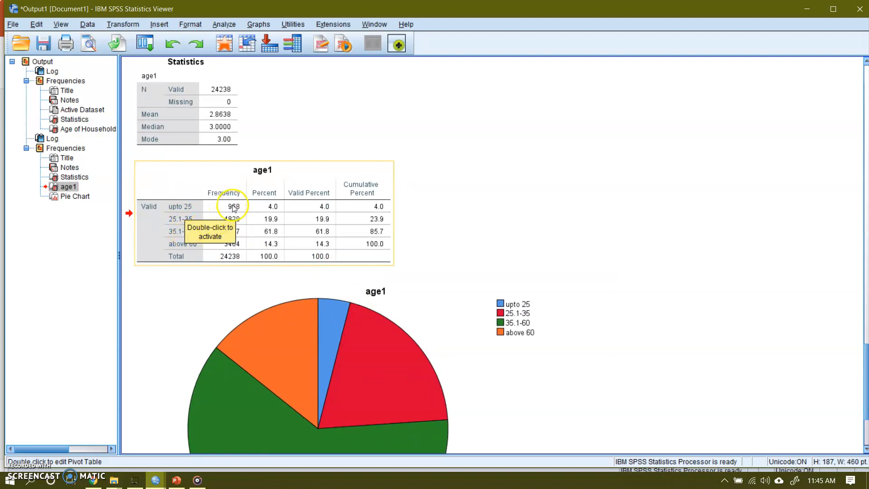
mouse_move(223, 261)
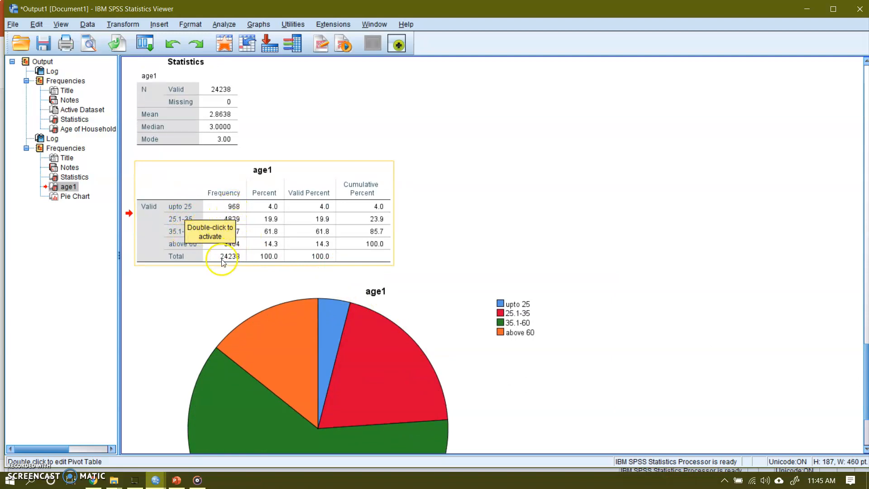
mouse_move(272, 269)
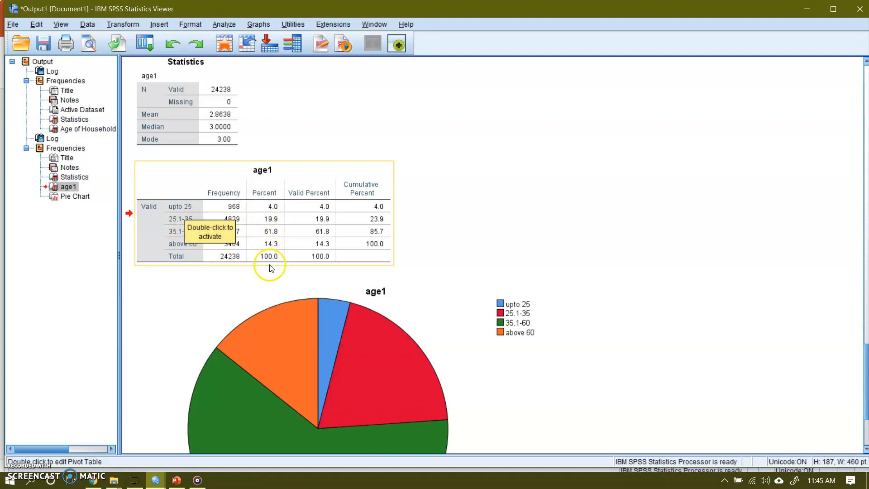
mouse_move(377, 242)
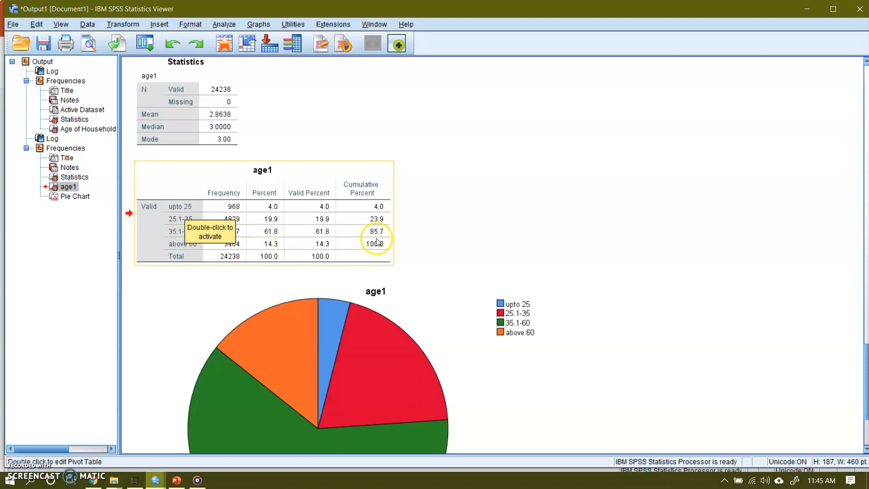
mouse_move(227, 262)
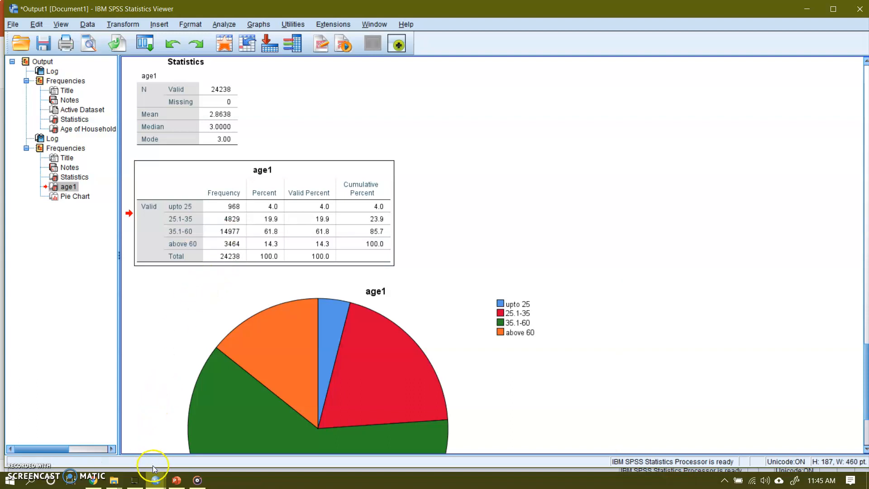
left_click(177, 480)
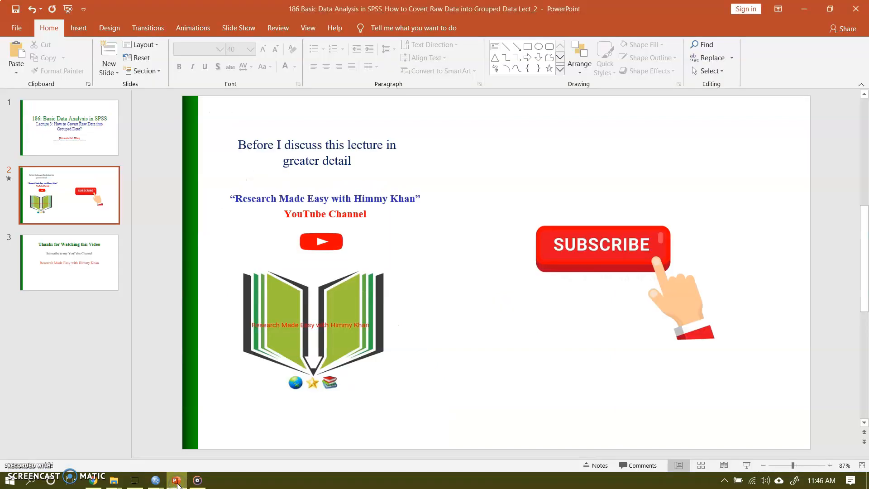